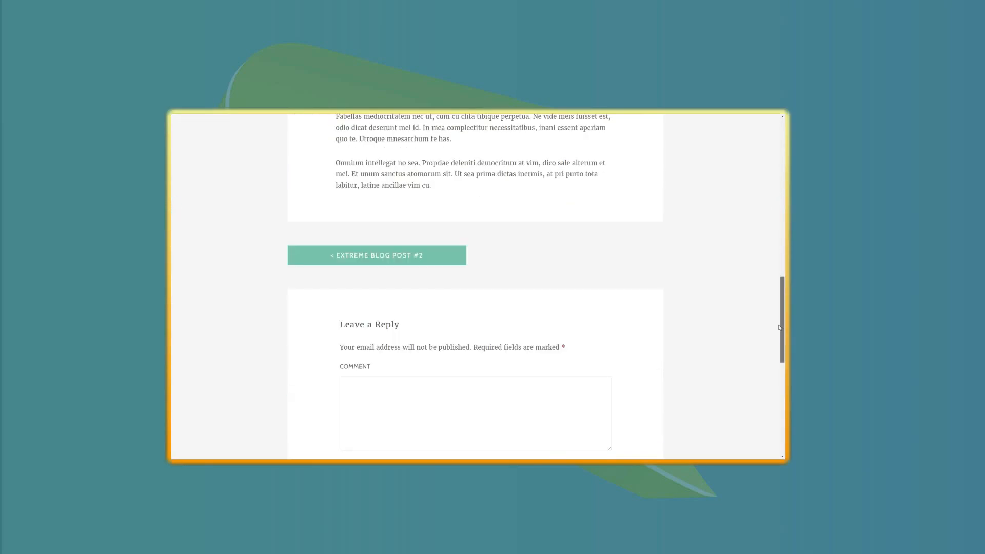
# - Install and activate Replyable from Add New plugins and choose two-way comment conversations
pyautogui.scroll(-3)
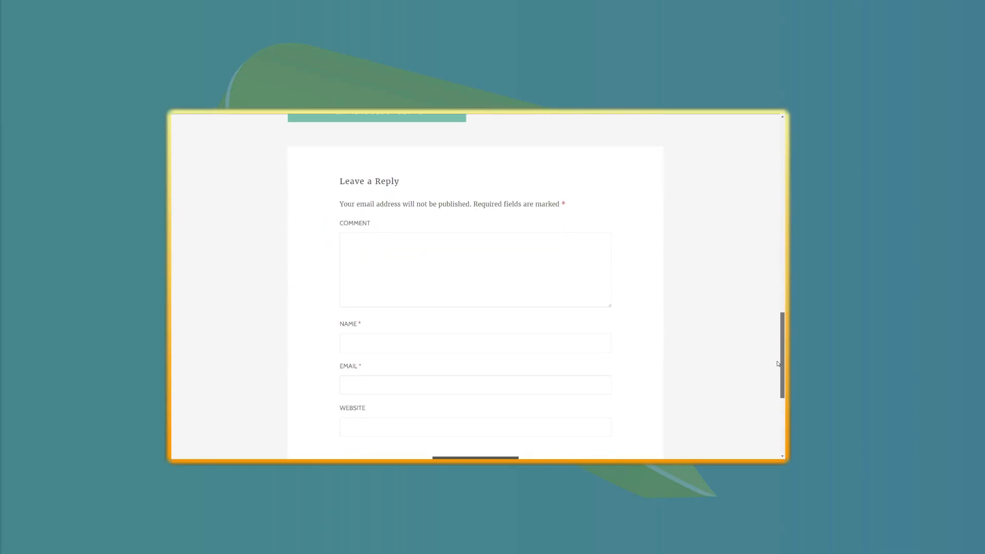
pyautogui.scroll(-3)
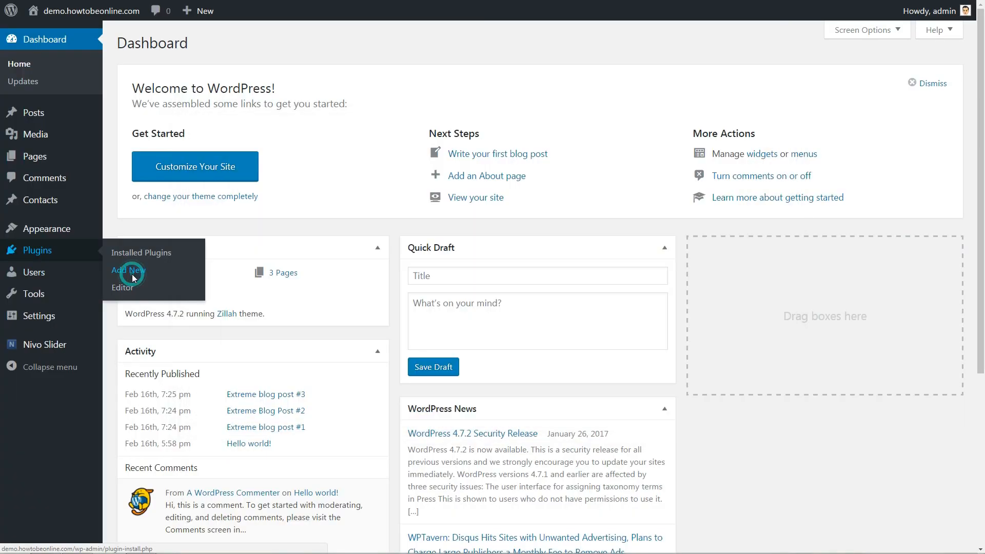
pyautogui.click(128, 270)
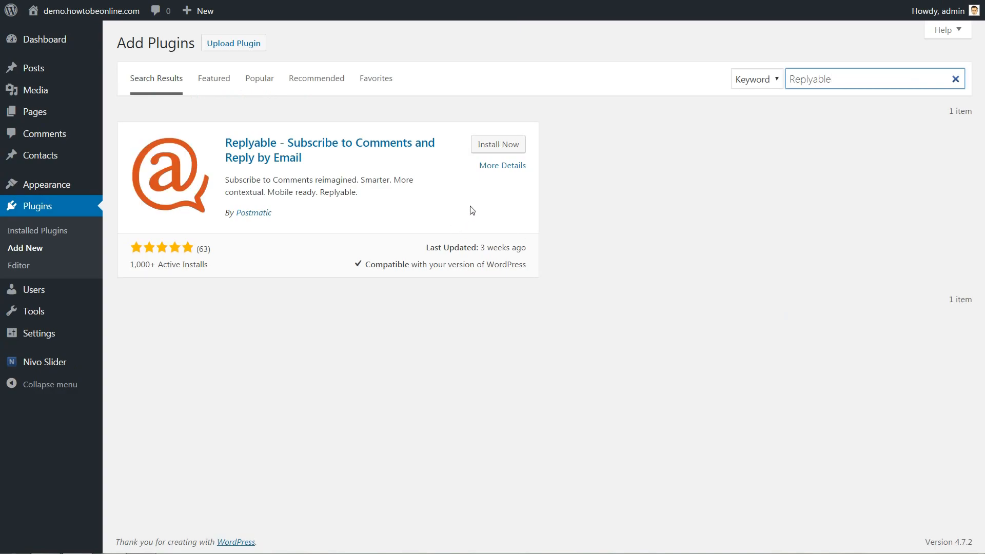
pyautogui.click(498, 144)
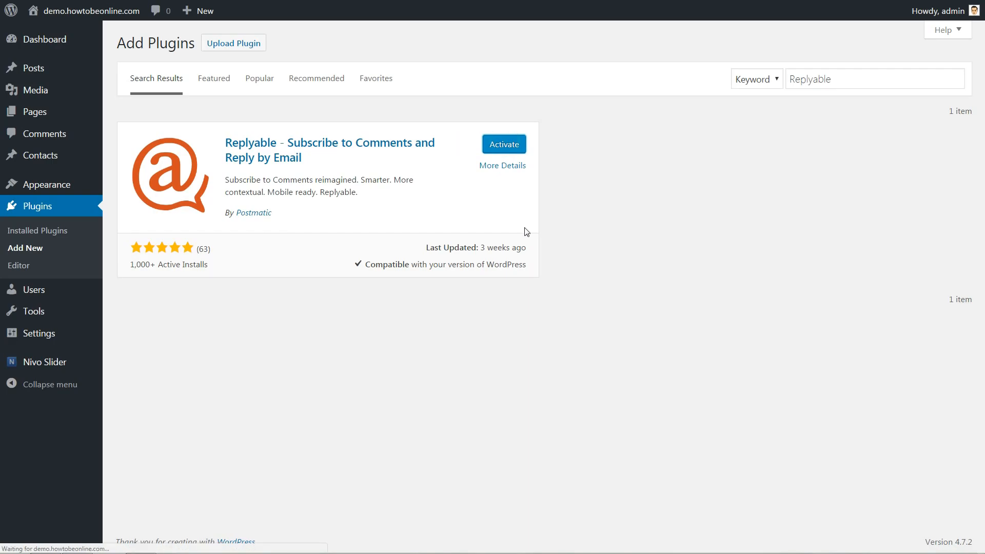
pyautogui.click(503, 144)
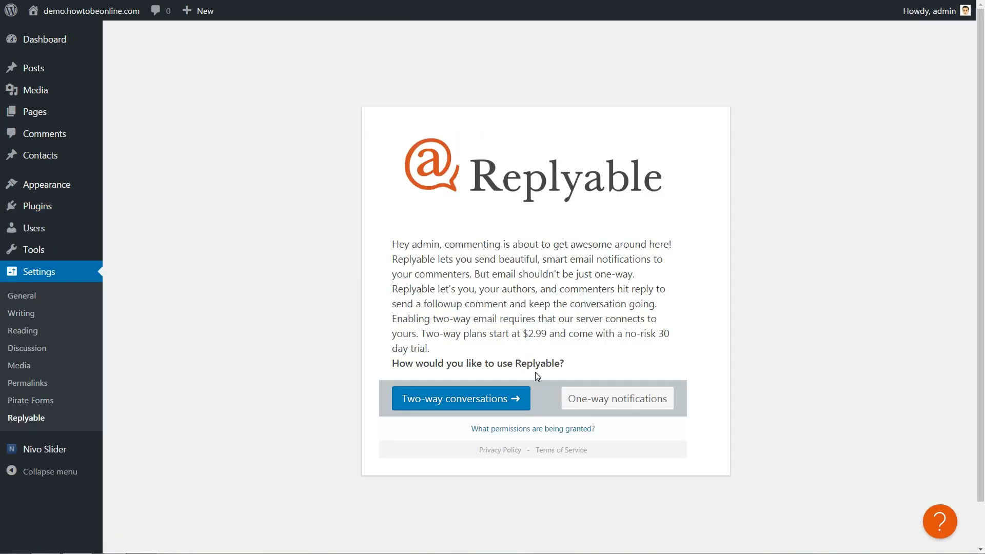
pyautogui.moveTo(486, 406)
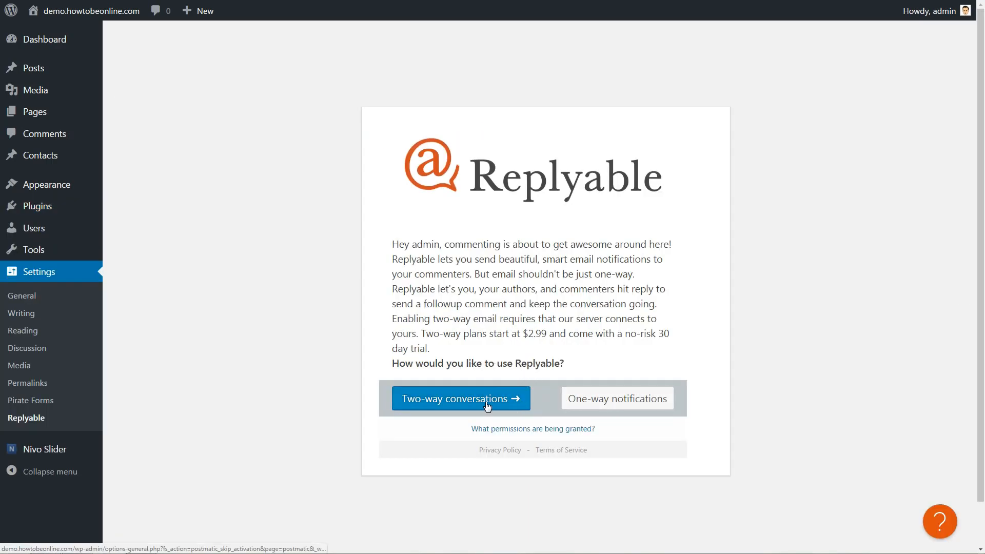
pyautogui.click(459, 398)
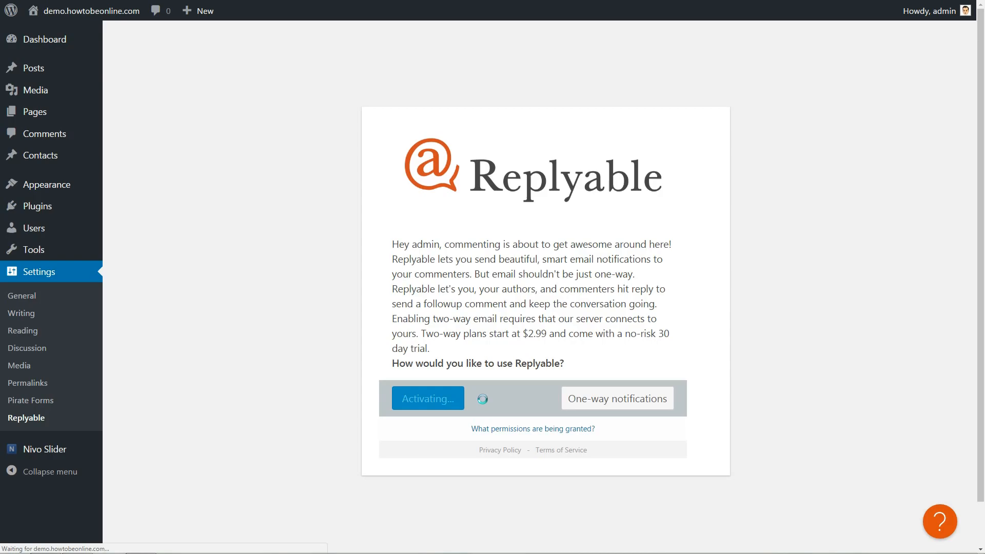
# - Review Replyable's template, importer and recommended plugins settings in turn
pyautogui.click(427, 399)
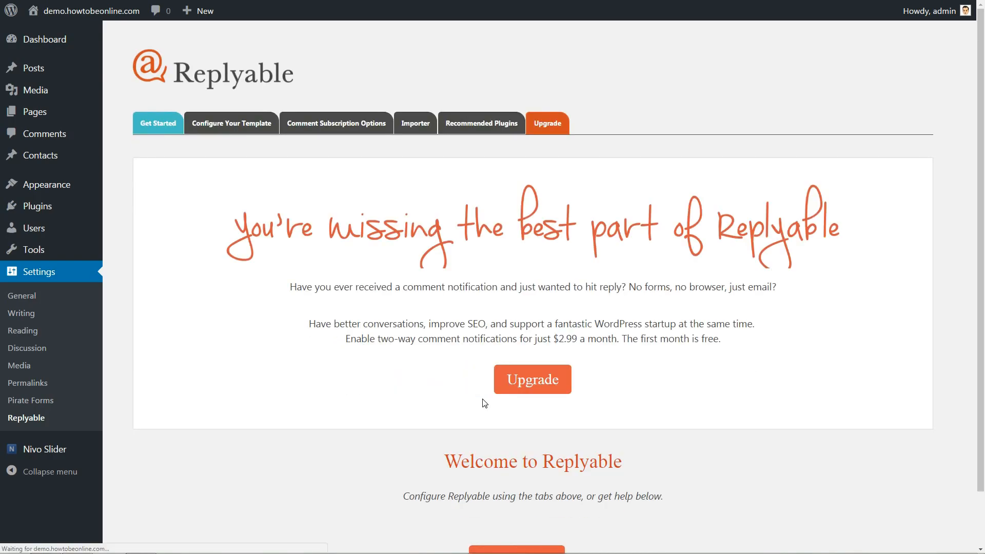
pyautogui.scroll(-3)
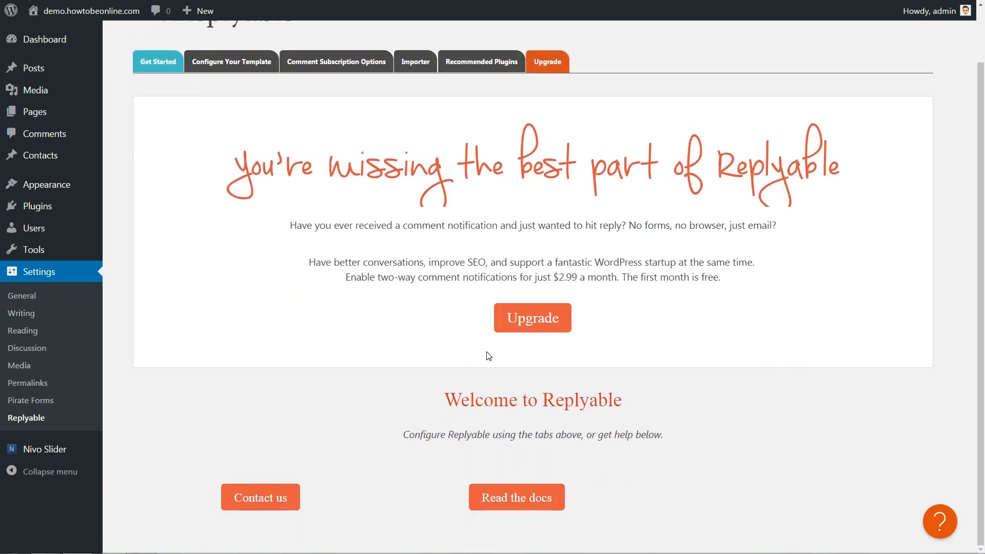
pyautogui.scroll(-3)
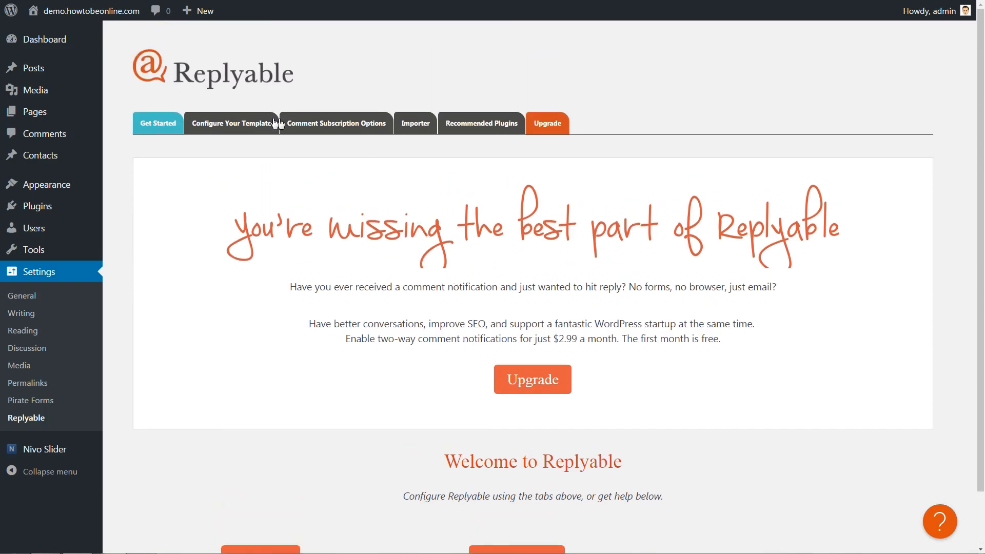
pyautogui.click(231, 123)
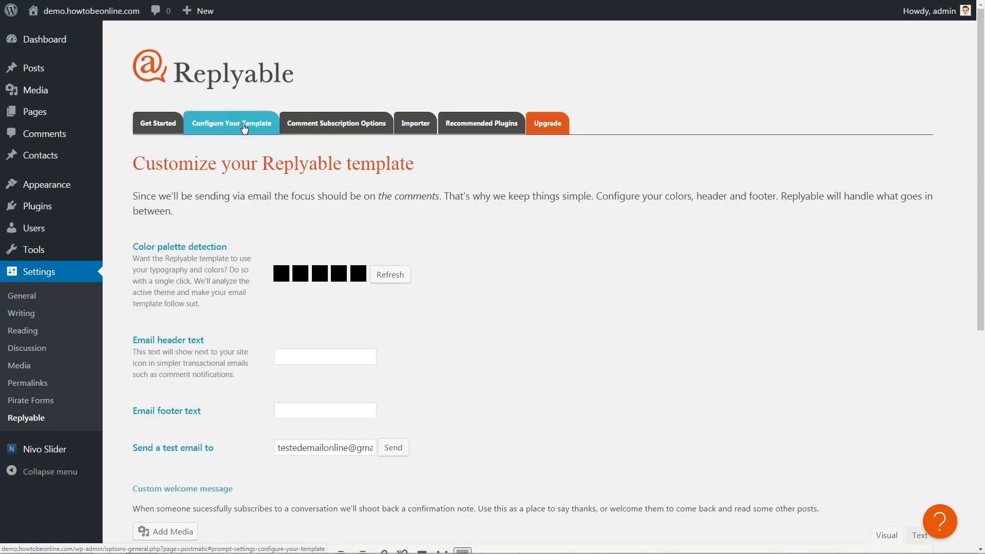
pyautogui.moveTo(335, 138)
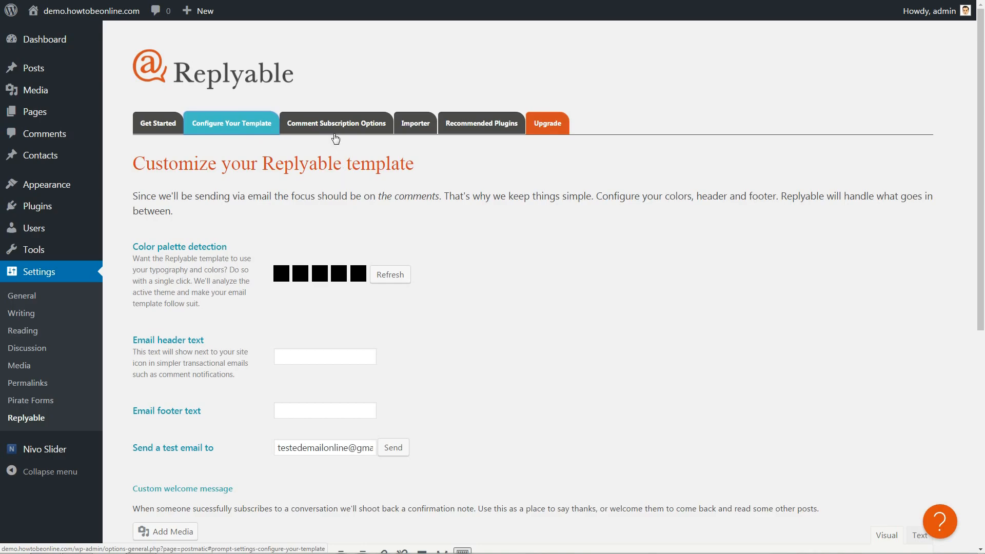
pyautogui.click(414, 124)
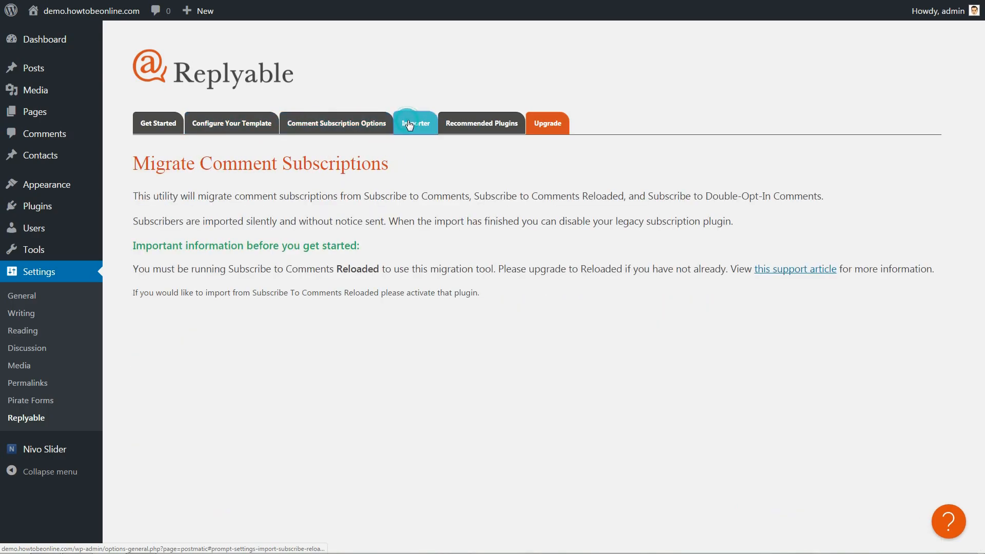
pyautogui.click(480, 123)
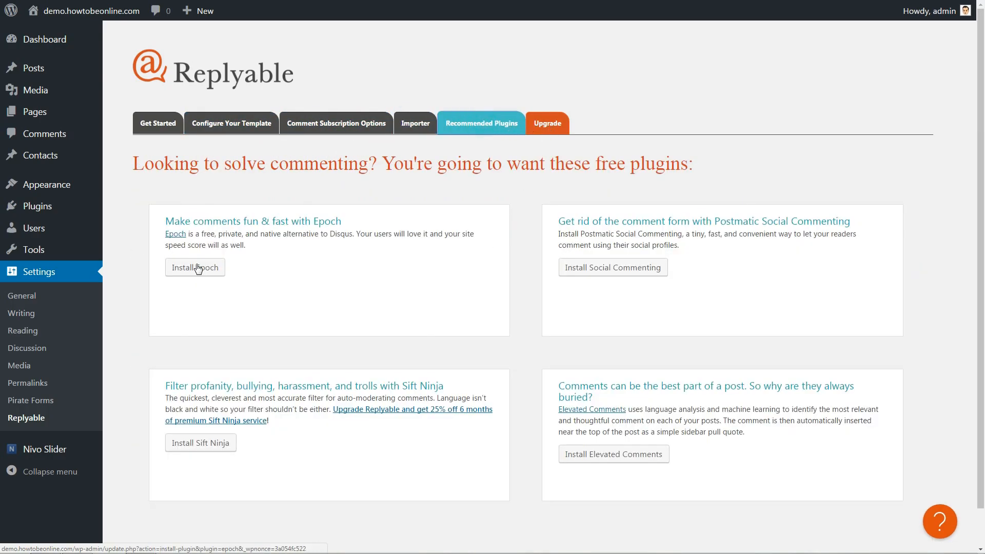
pyautogui.click(157, 123)
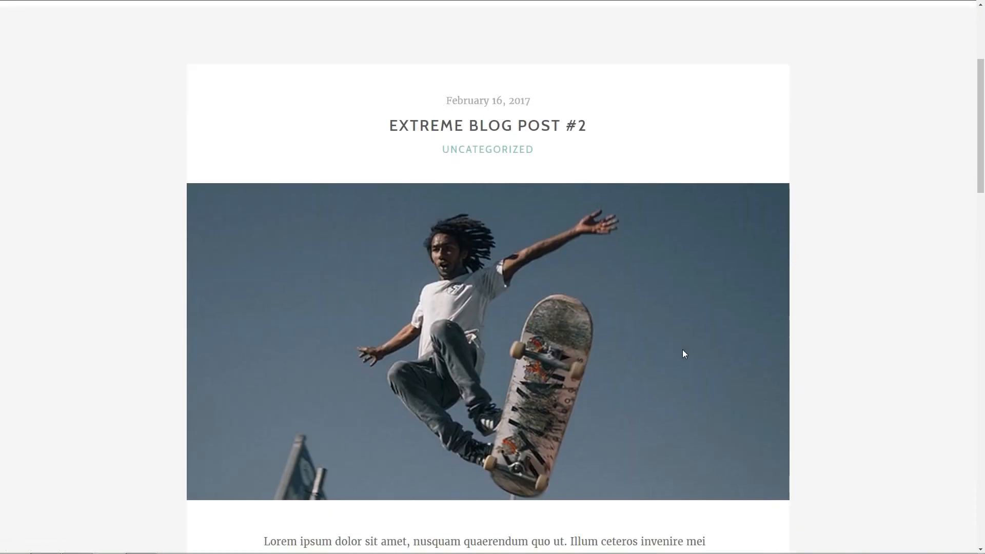
# - View Extreme Blog Post #2's comment form showing the occasional-email subscription checkbox
pyautogui.scroll(-3)
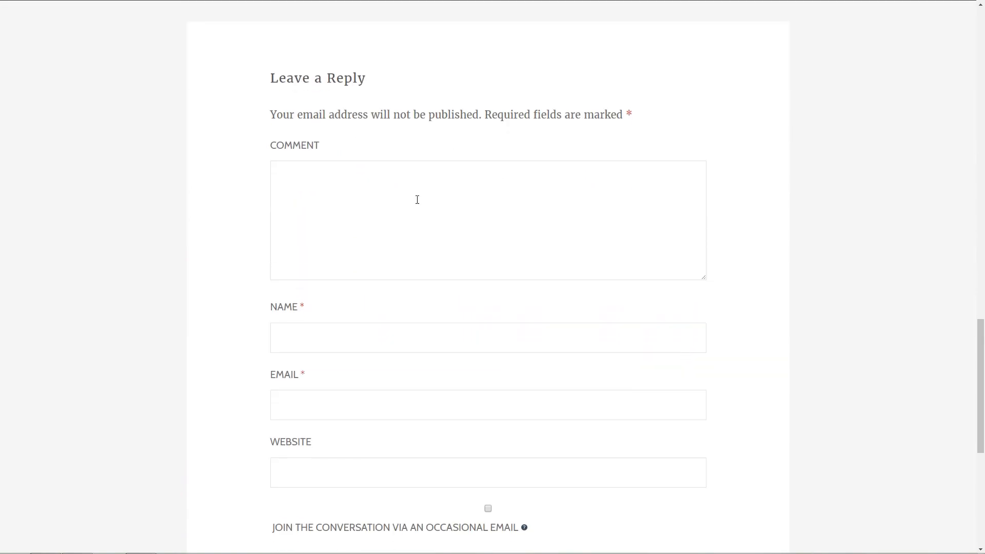
pyautogui.click(299, 404)
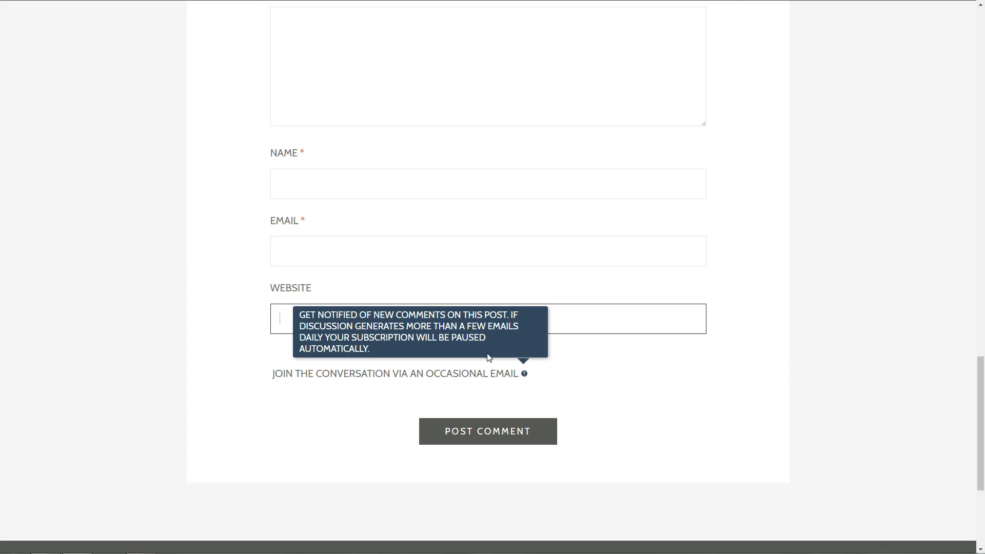
pyautogui.click(487, 144)
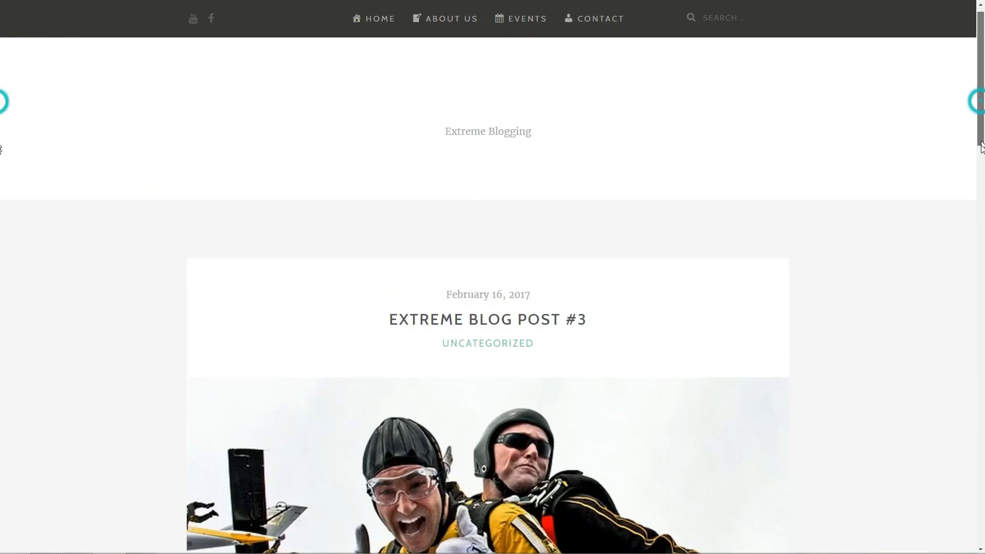
# - Fill the comment form with 'This is a test comment', author name and email address
pyautogui.scroll(-3)
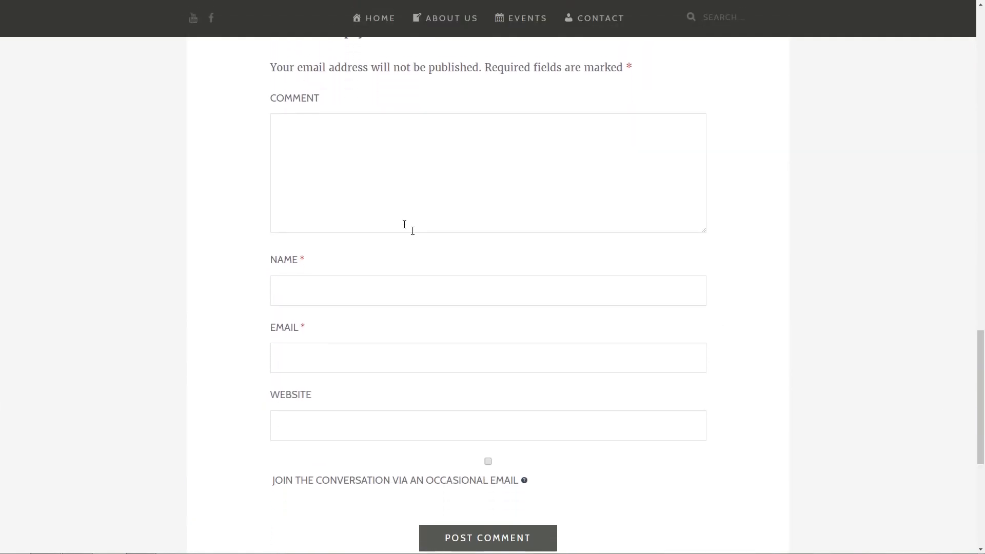
pyautogui.write('This is a')
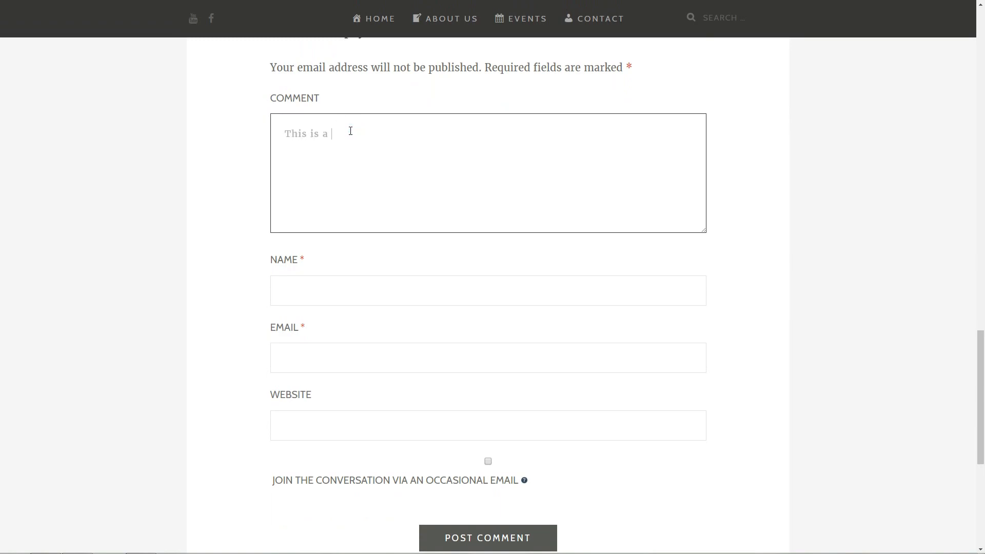
pyautogui.write('test comment , anonimous !')
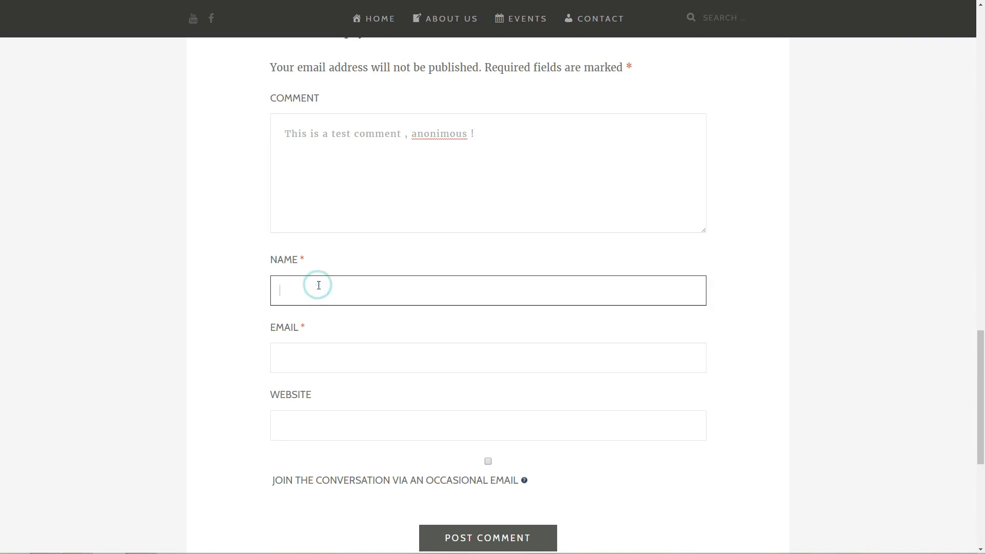
pyautogui.write('testede')
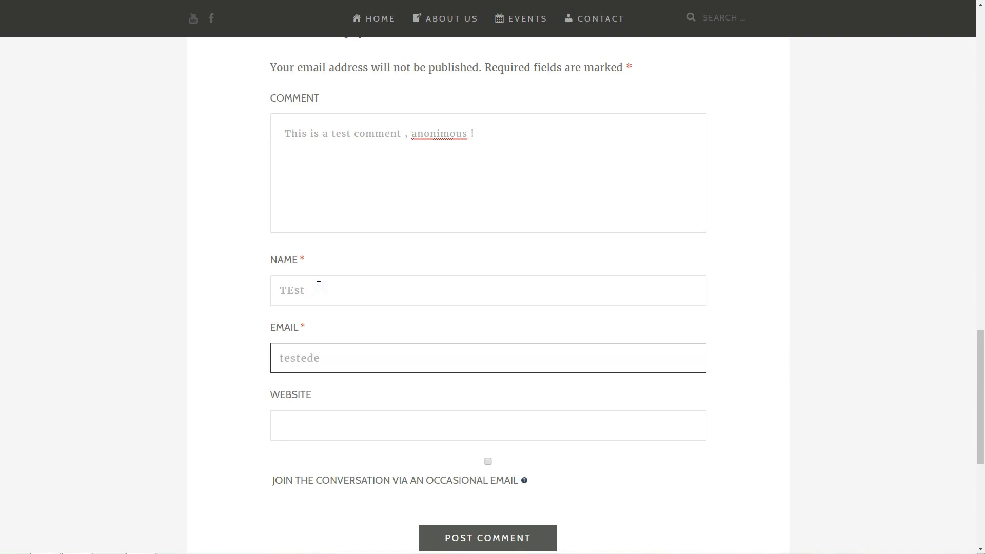
pyautogui.click(486, 425)
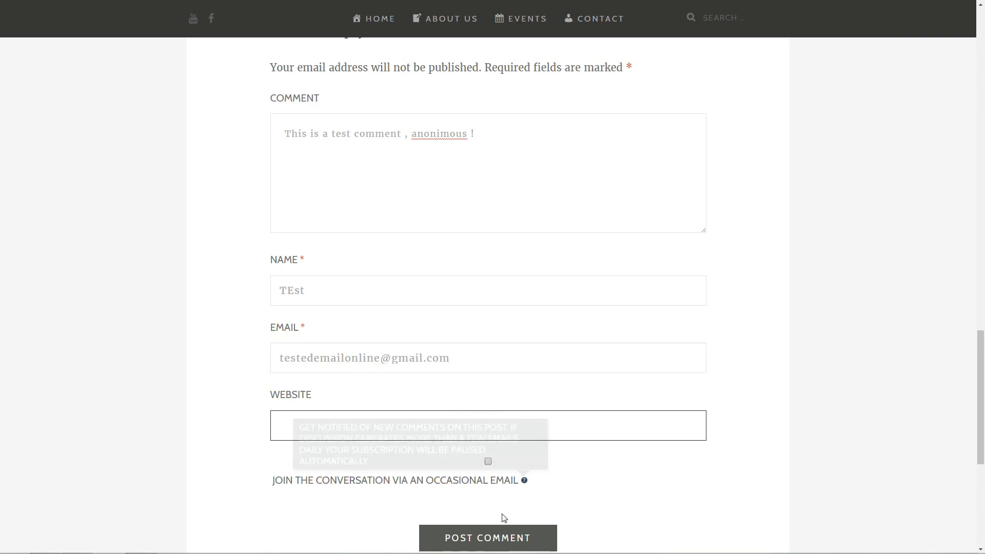
# - Tick 'Join the conversation via an occasional email' and post the comment
pyautogui.click(489, 462)
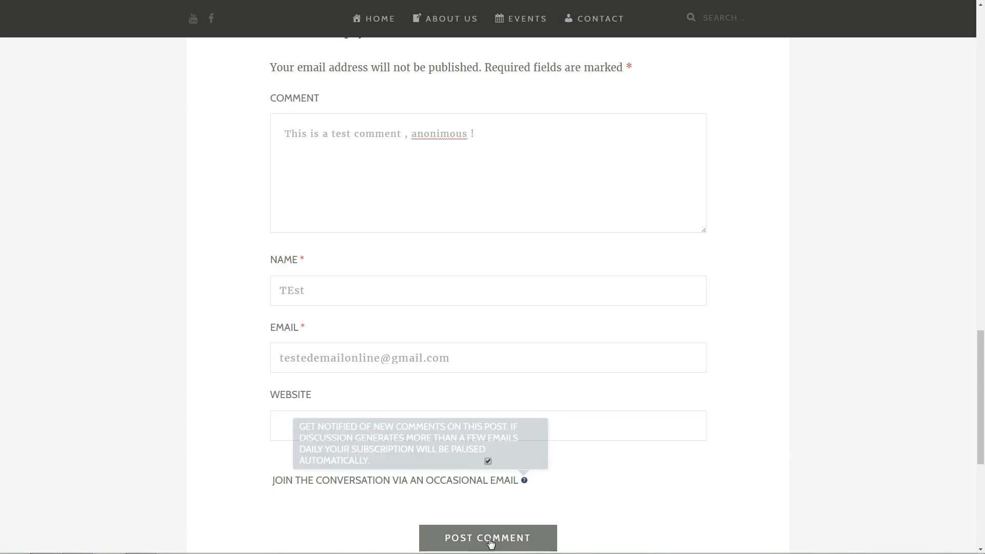
pyautogui.click(486, 538)
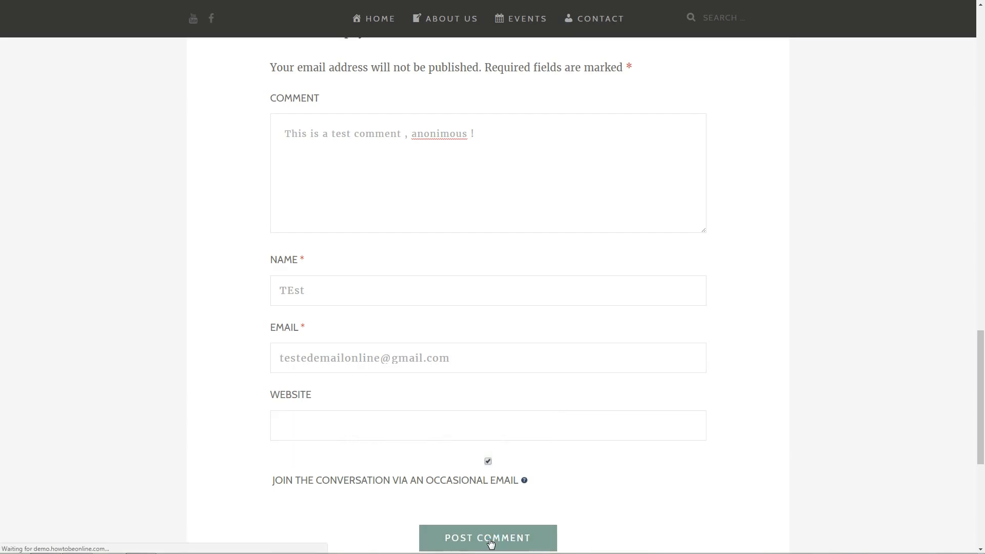
pyautogui.click(487, 538)
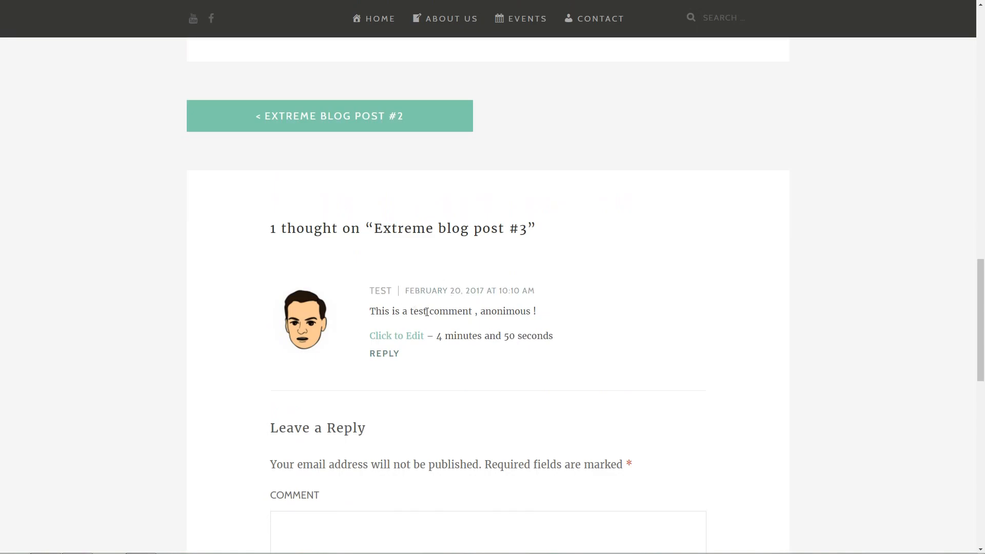
# - Edit the posted comment to read 'This is a test comment!' and save it
pyautogui.click(396, 336)
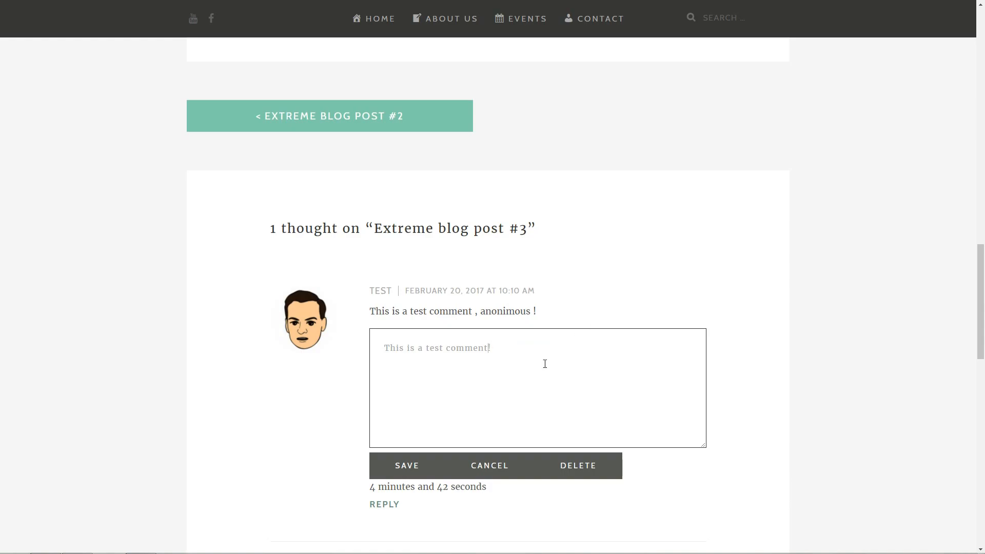
pyautogui.click(406, 466)
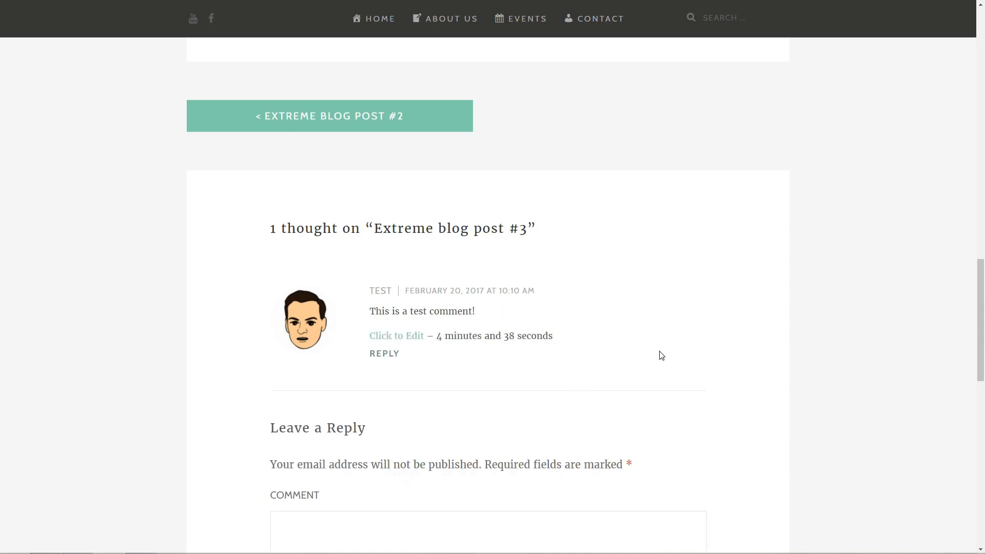
pyautogui.scroll(-3)
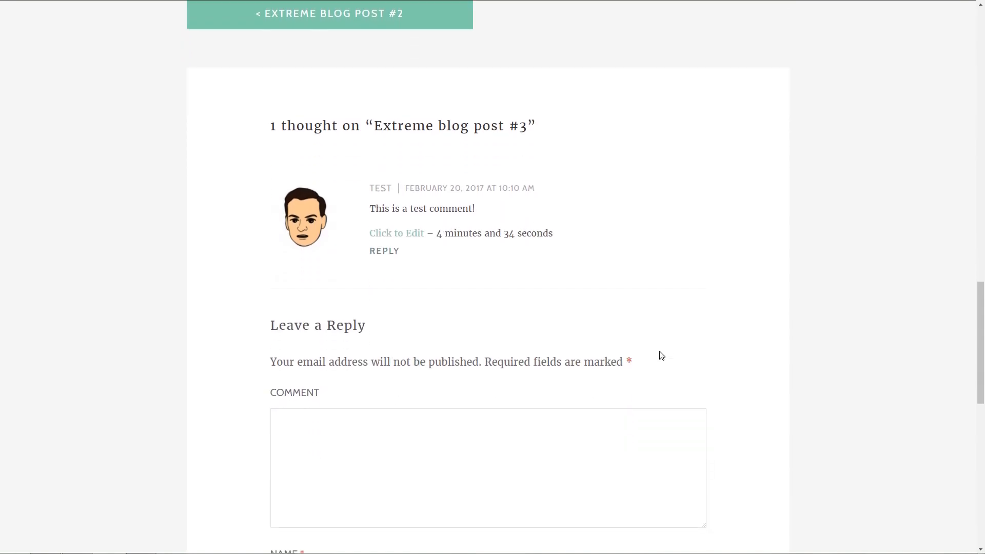
# - Install and activate Yoast Comment Hacks and go to its Comment Hacks settings
pyautogui.click(493, 145)
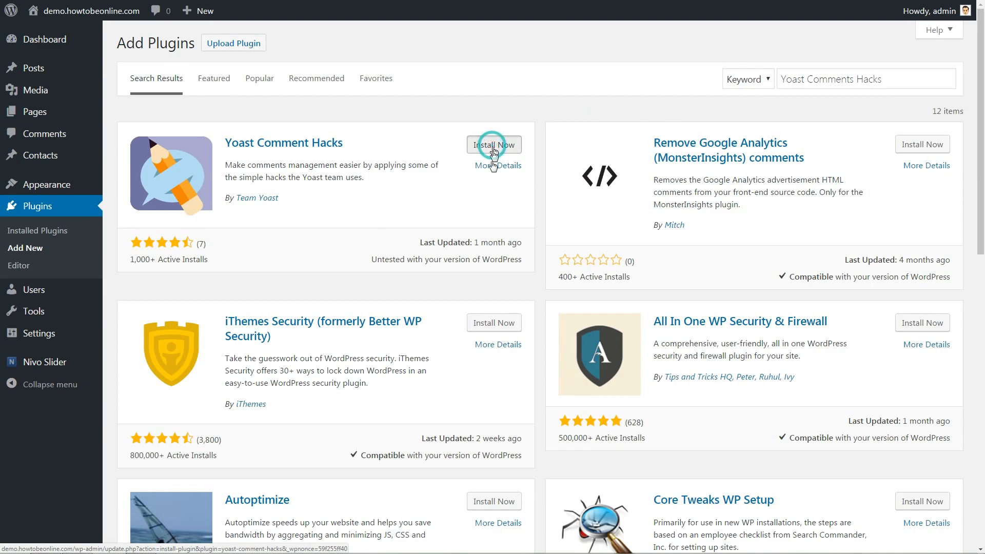
pyautogui.click(493, 144)
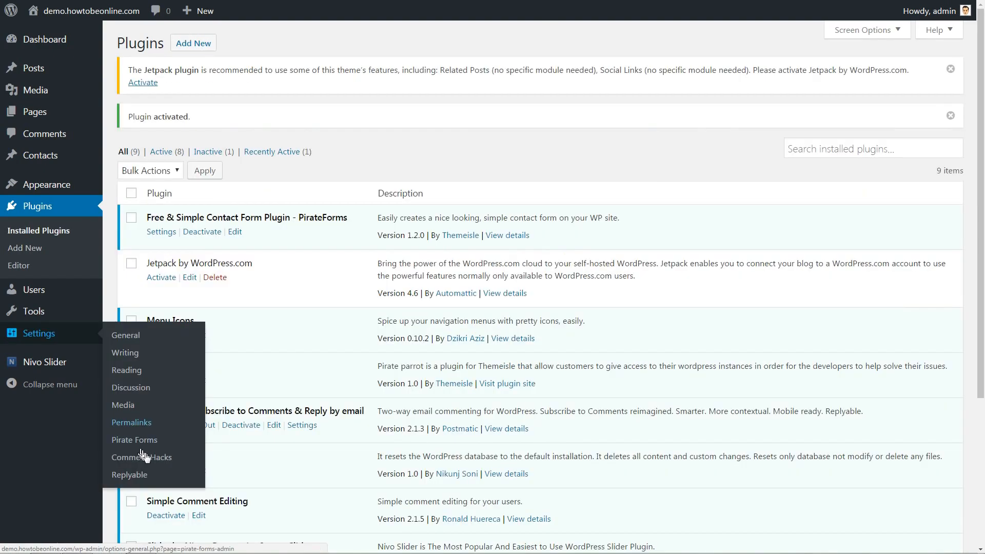
pyautogui.click(142, 457)
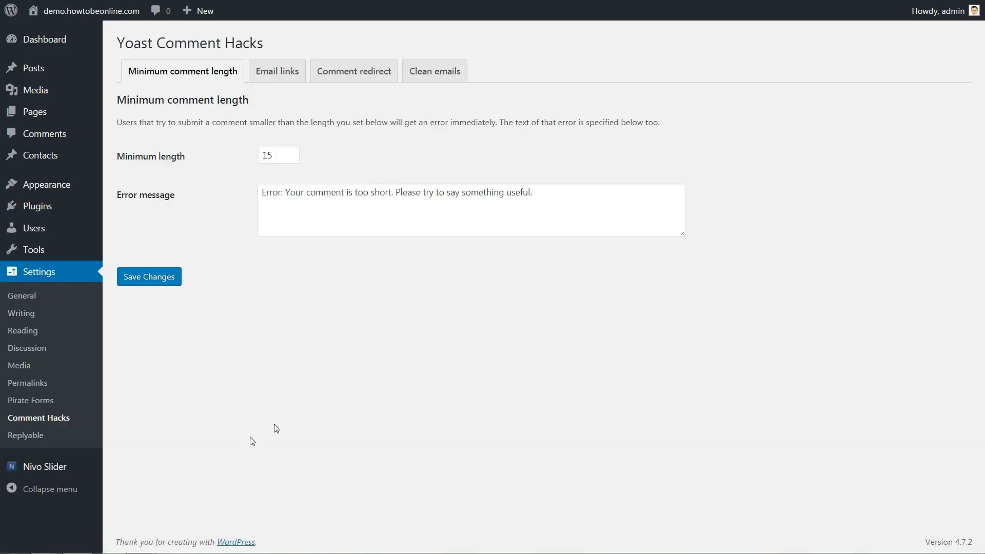
# - Review the first-time commenter redirect options unchanged, then set minimum comment length to 300
pyautogui.click(353, 71)
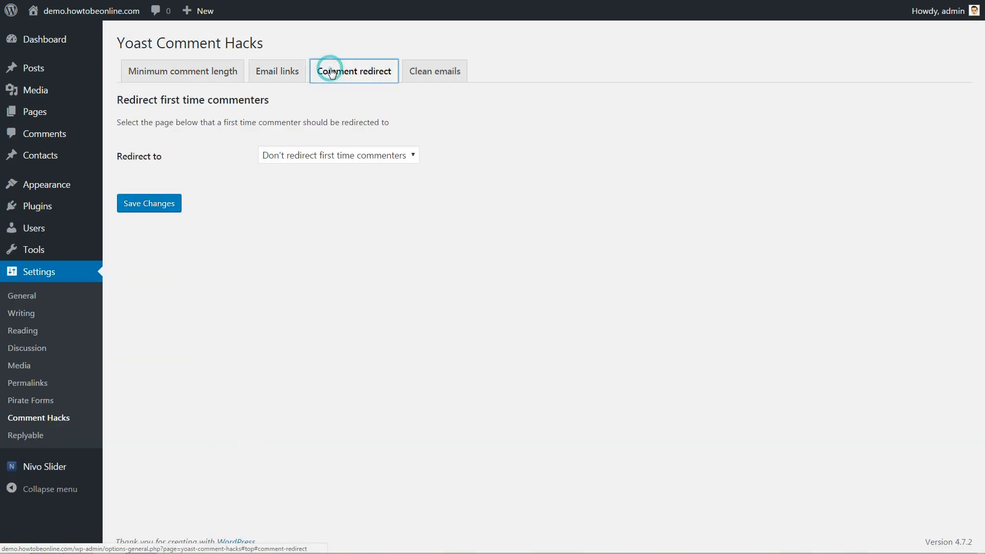
pyautogui.click(337, 155)
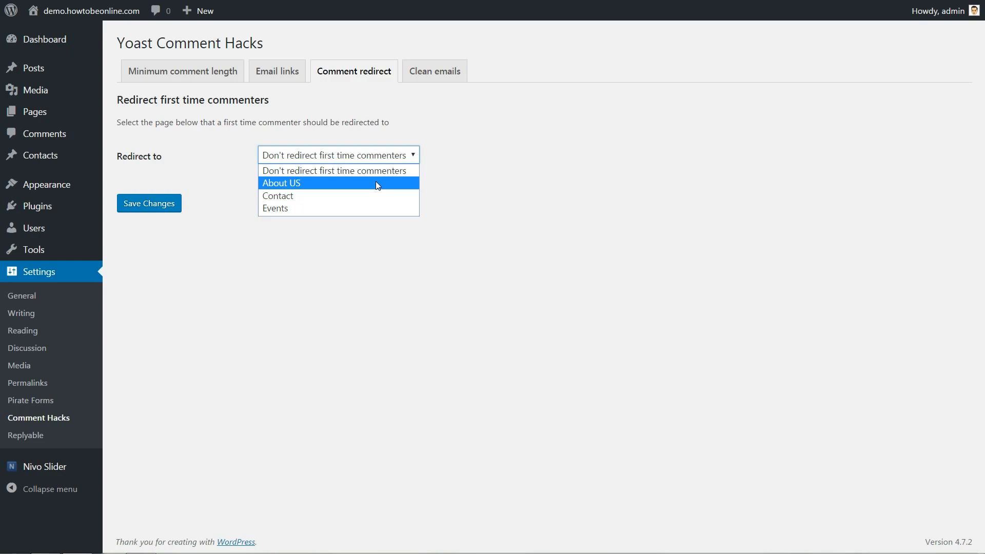
pyautogui.moveTo(374, 195)
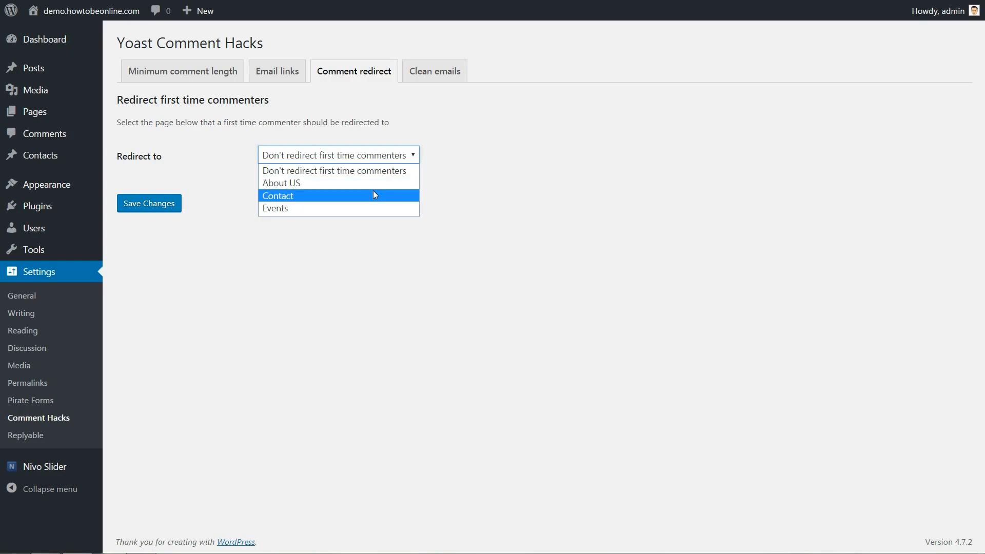
pyautogui.moveTo(374, 198)
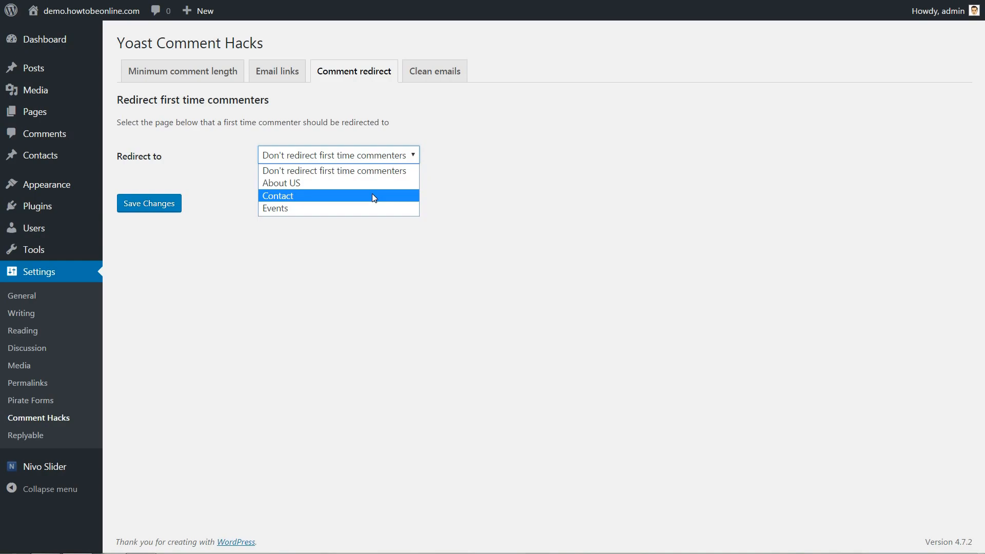
pyautogui.moveTo(370, 210)
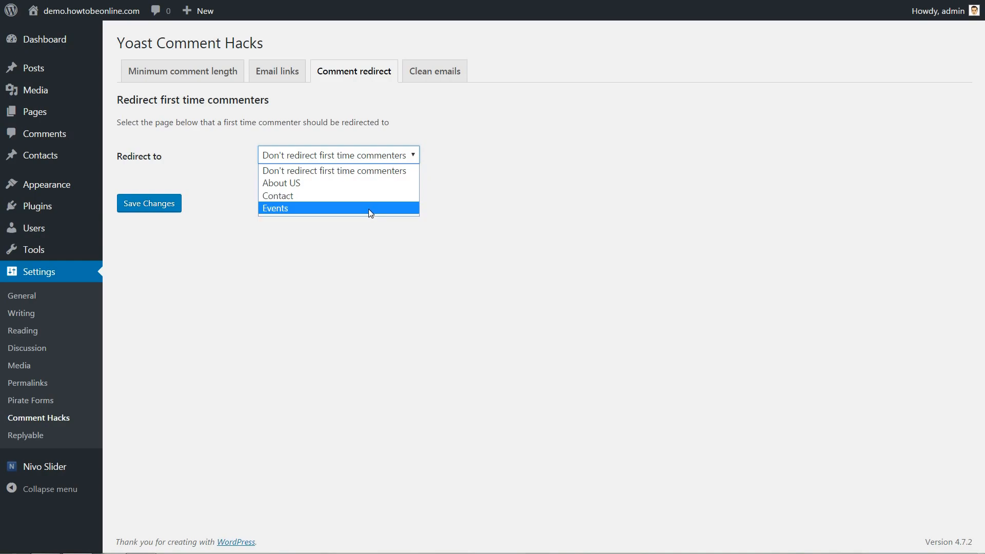
pyautogui.moveTo(408, 164)
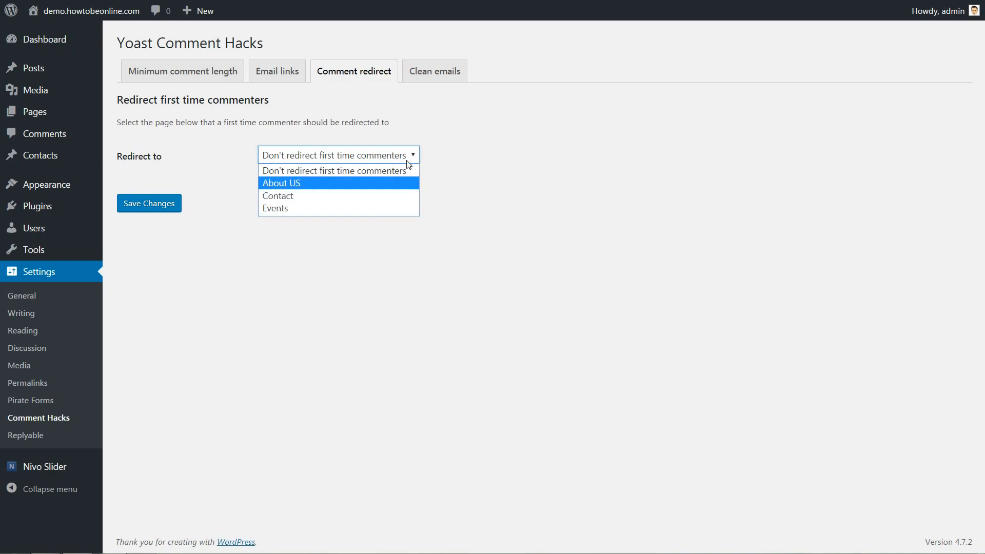
pyautogui.moveTo(337, 171)
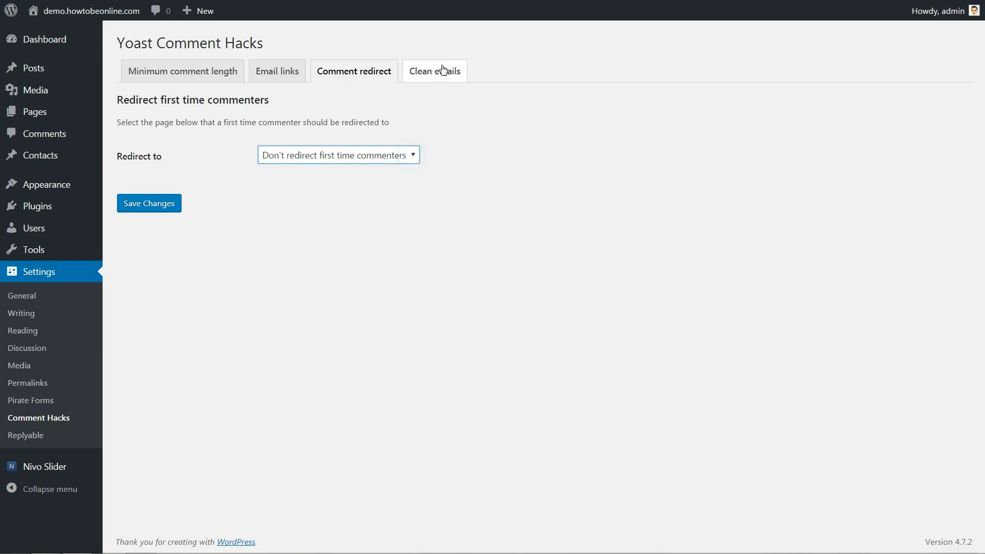
pyautogui.click(181, 71)
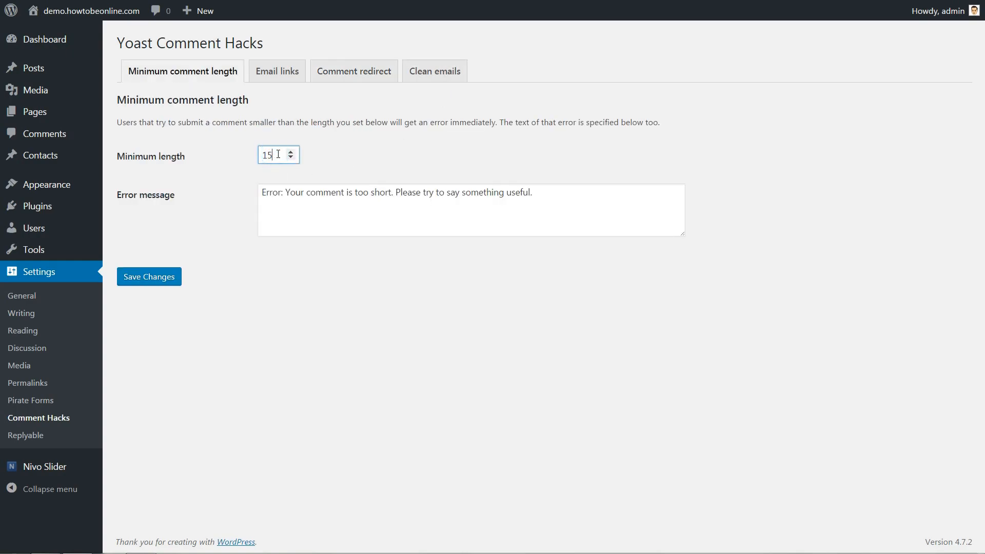
pyautogui.write('300')
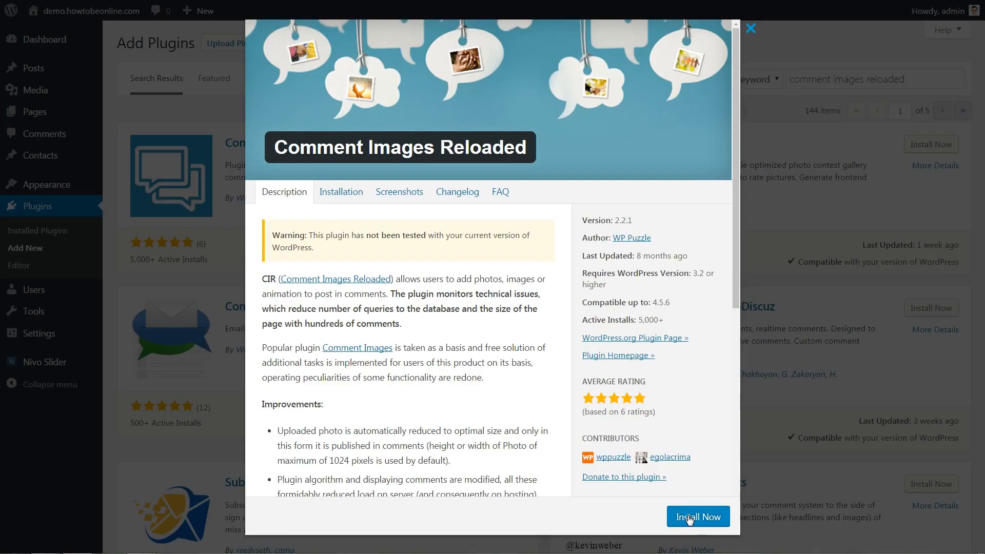
# - Install and activate Comment Images Reloaded and set comment images to medium size
pyautogui.click(696, 516)
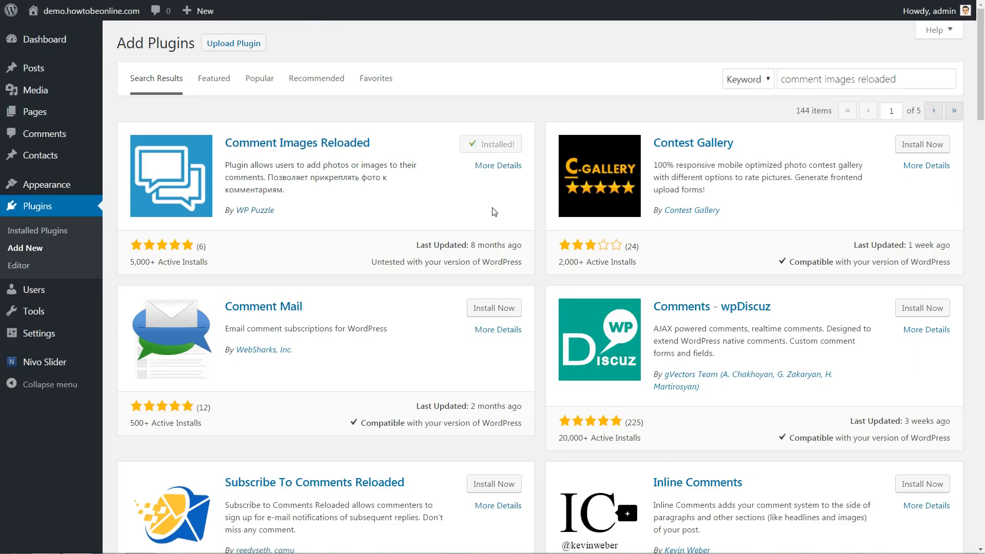
pyautogui.click(491, 143)
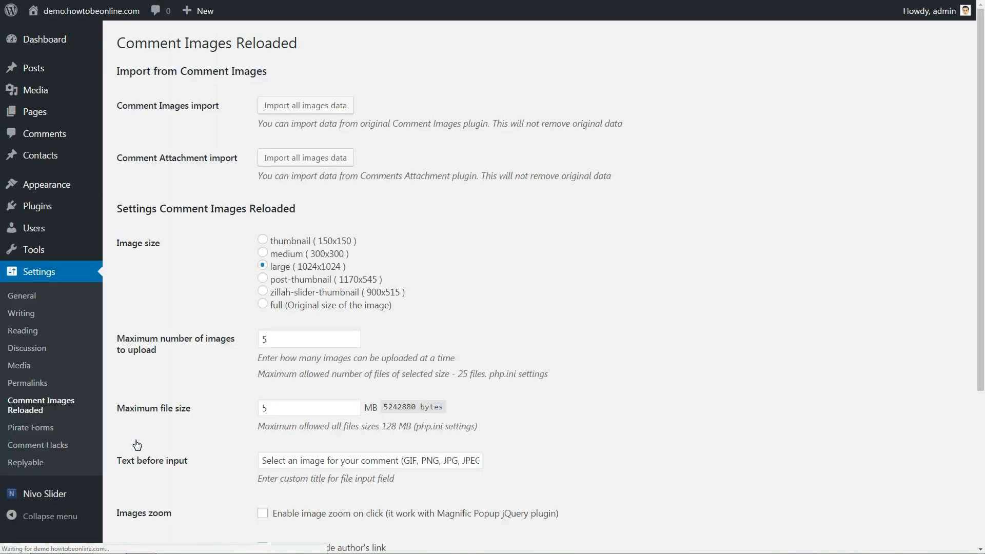
pyautogui.click(263, 253)
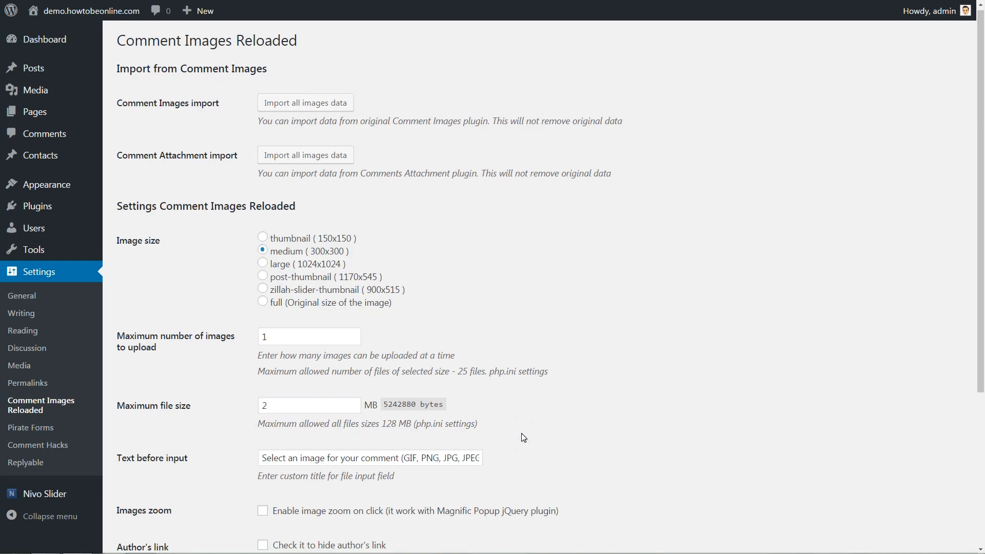
pyautogui.scroll(-3)
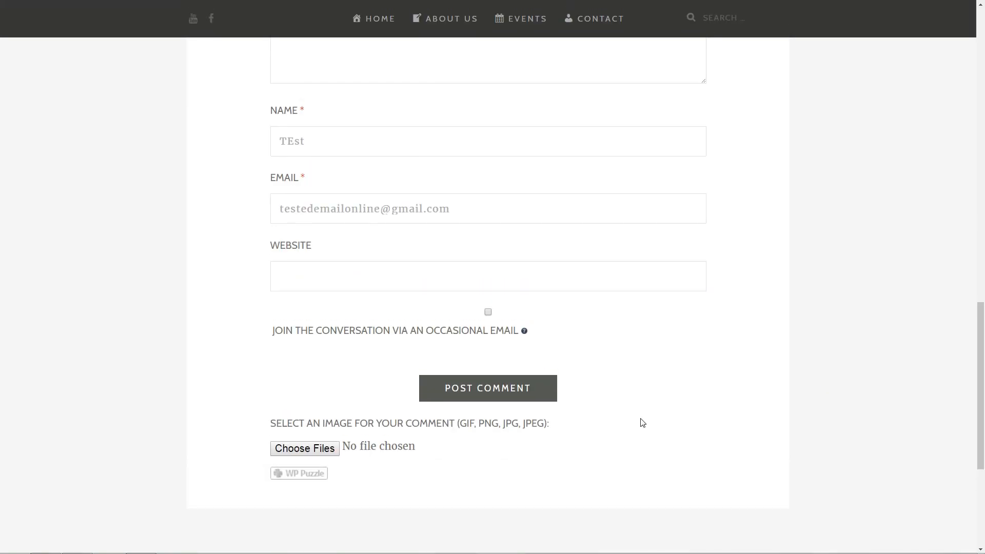
# - Attach the green 'back' image to the comment via Choose Files
pyautogui.click(304, 449)
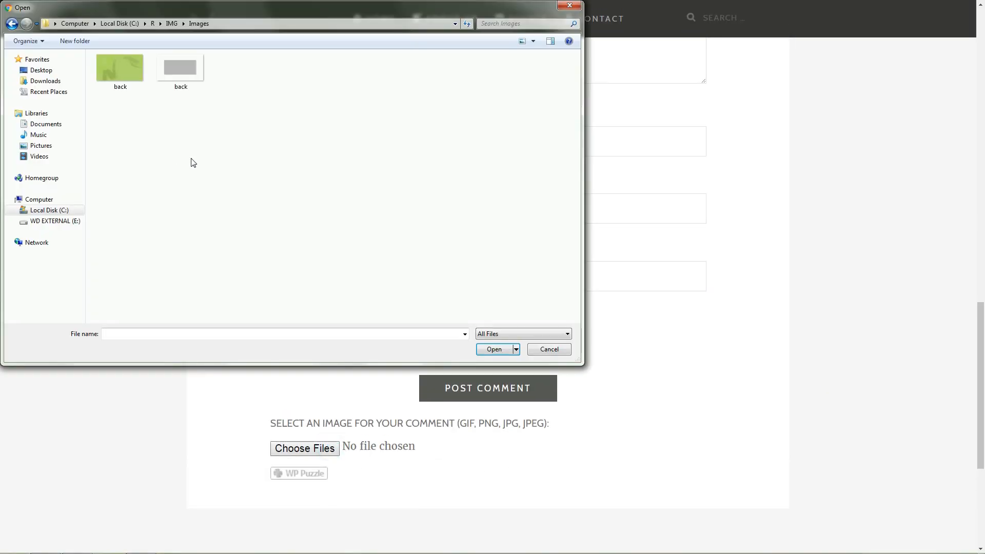
pyautogui.click(119, 68)
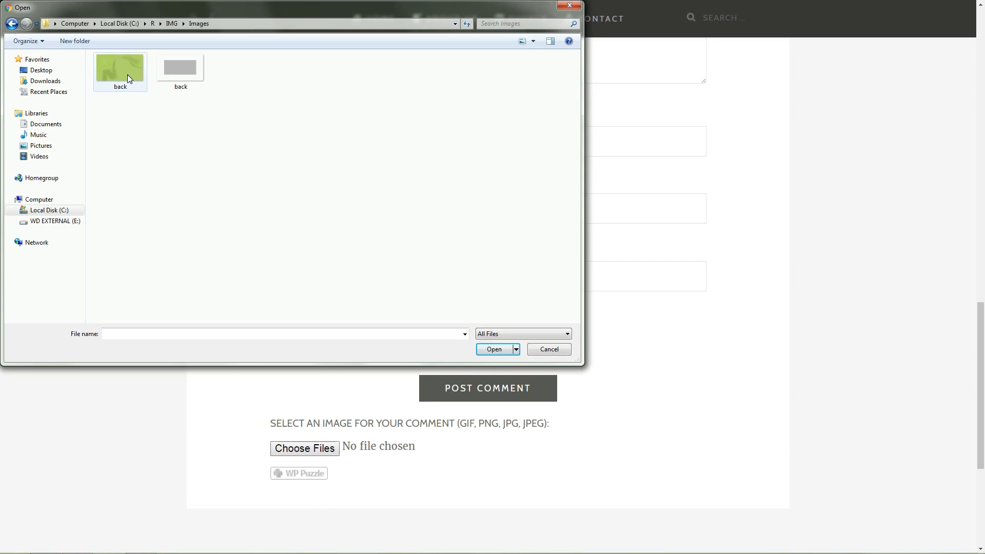
pyautogui.click(493, 349)
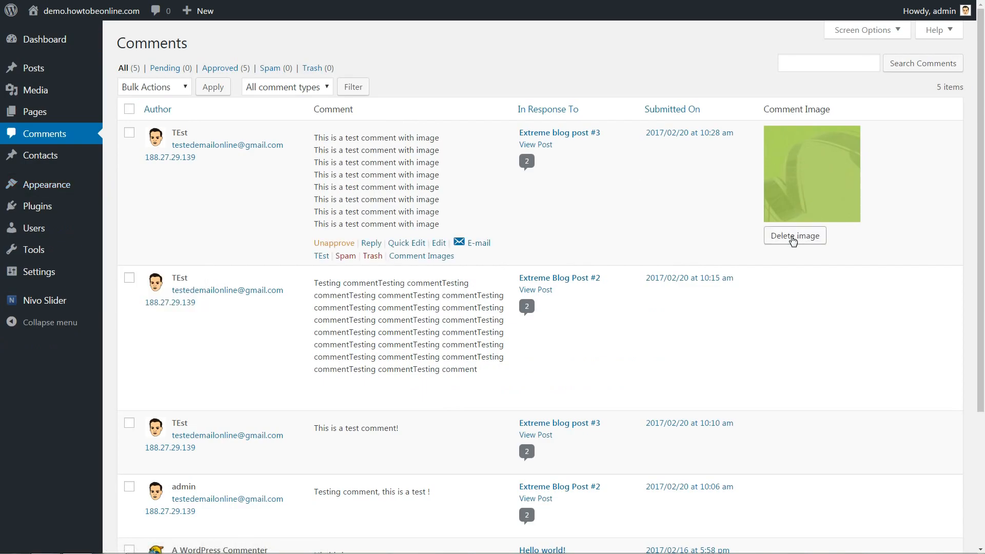
pyautogui.moveTo(723, 232)
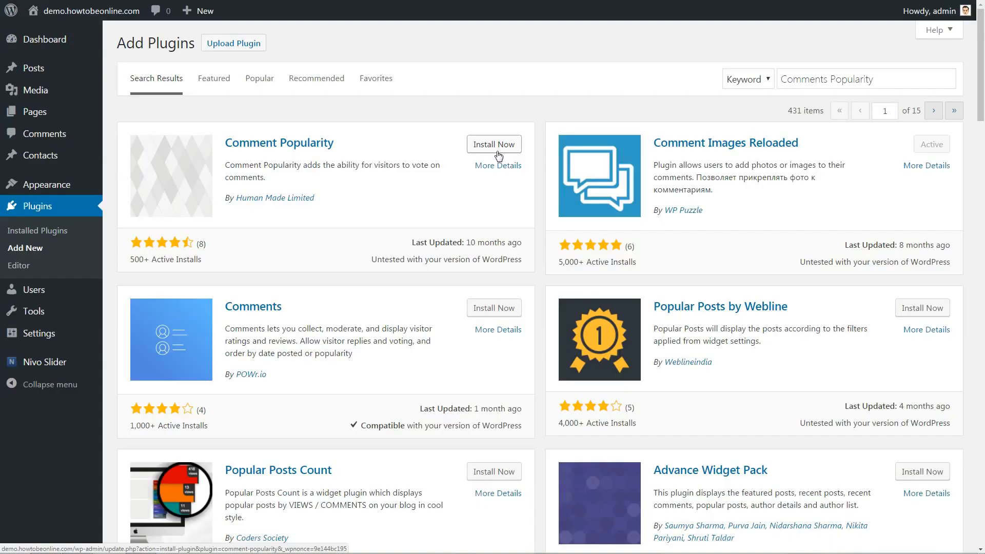
pyautogui.click(494, 144)
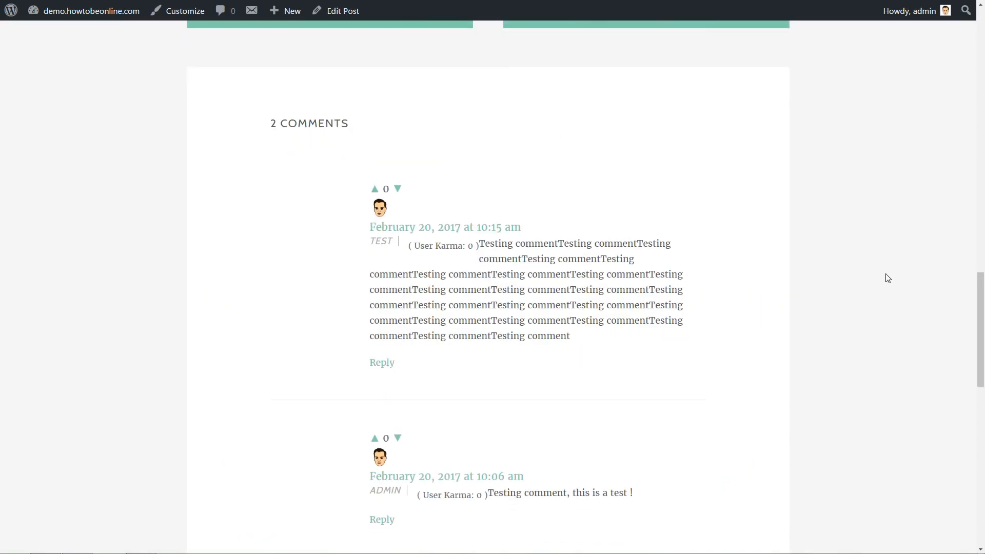
pyautogui.scroll(-3)
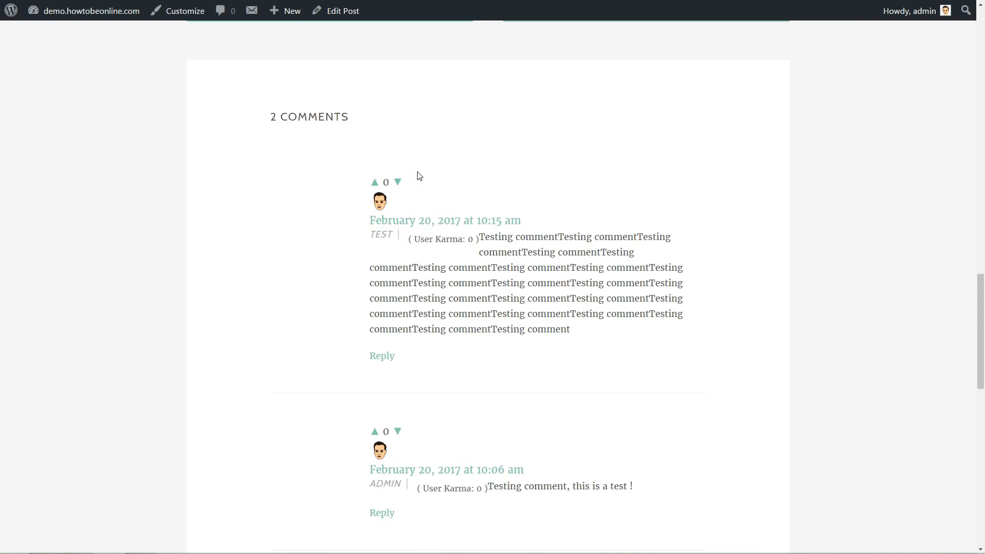
pyautogui.moveTo(374, 183)
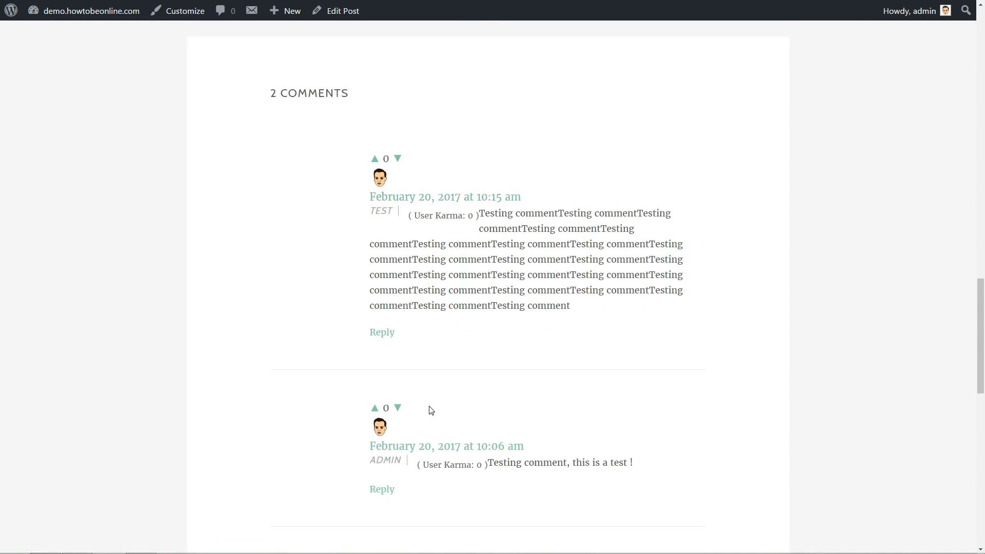
pyautogui.scroll(-3)
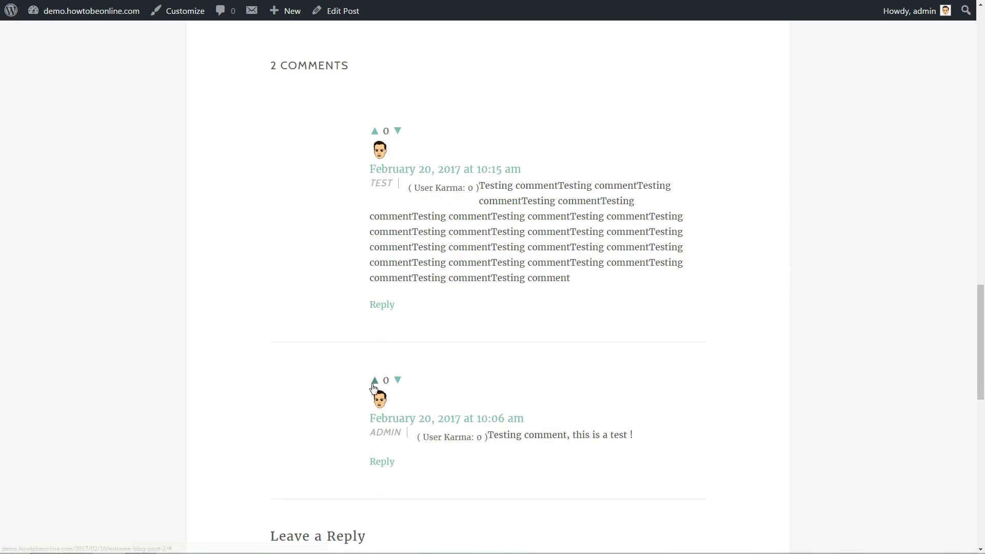
pyautogui.click(374, 379)
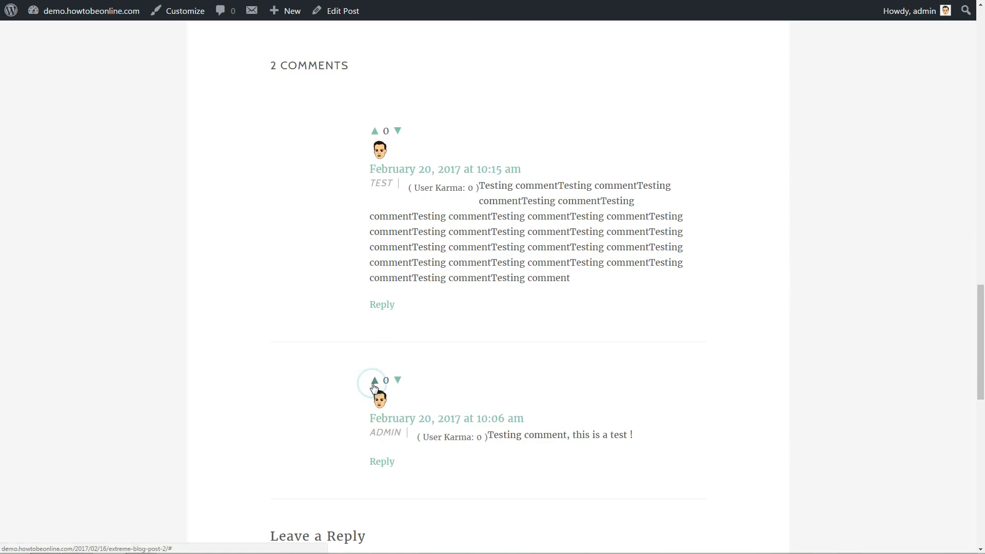
pyautogui.click(374, 380)
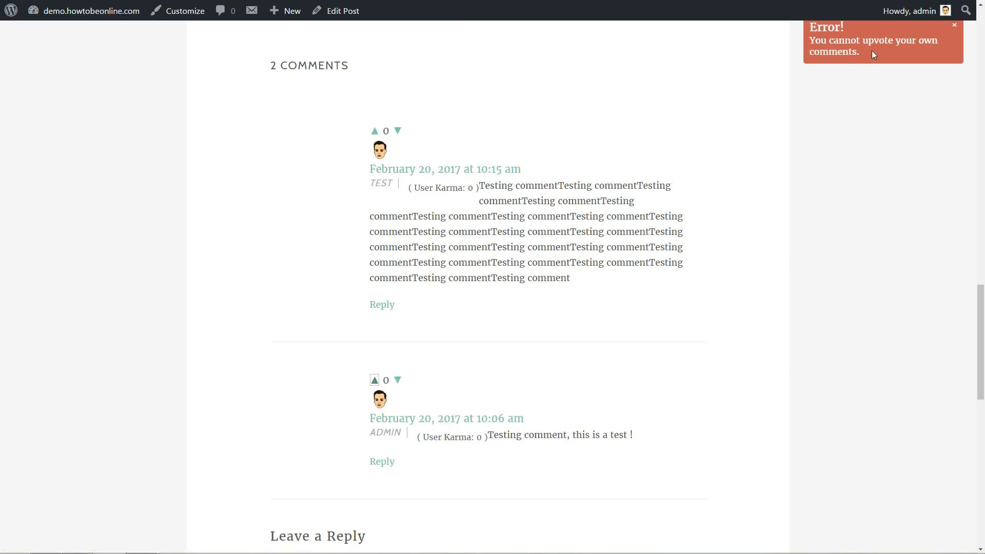
pyautogui.moveTo(760, 292)
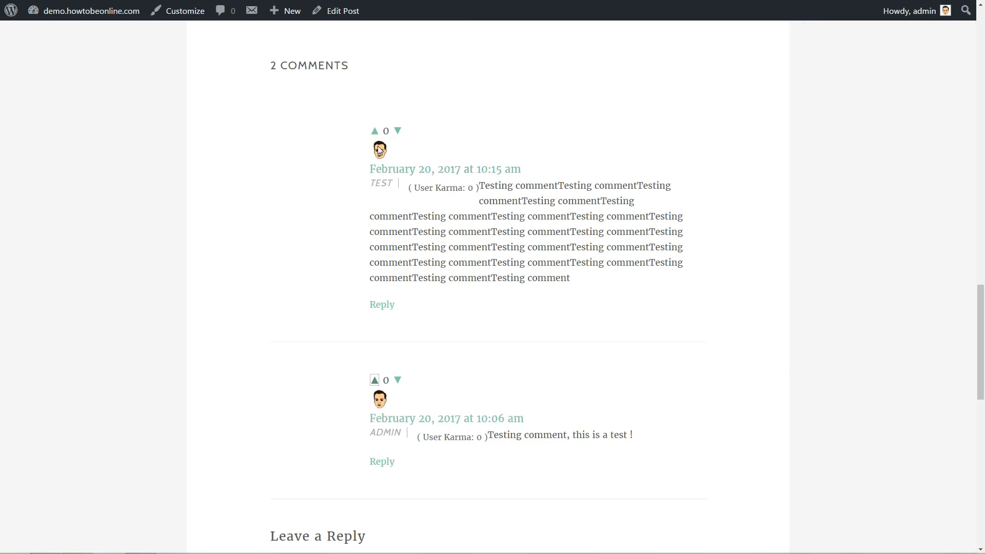
pyautogui.click(374, 131)
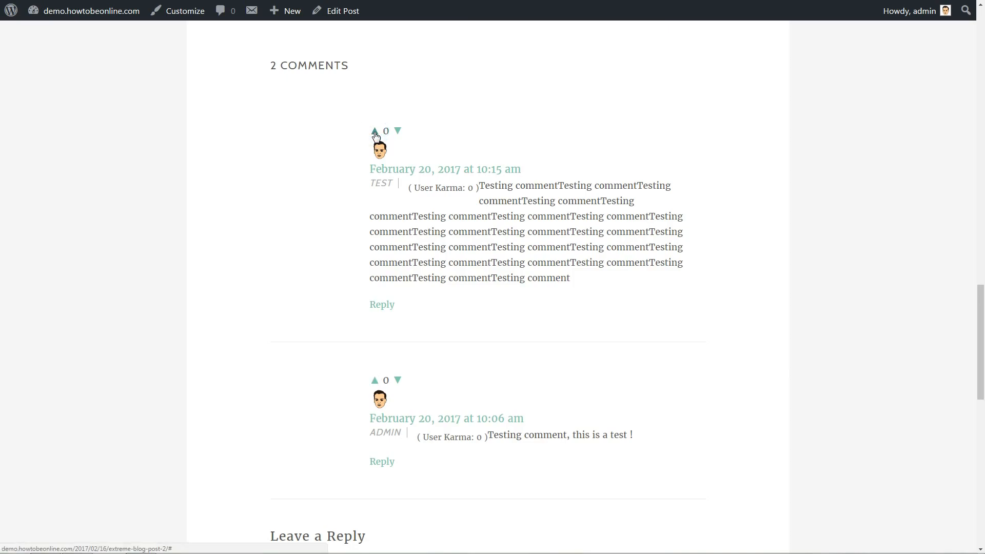
pyautogui.moveTo(438, 171)
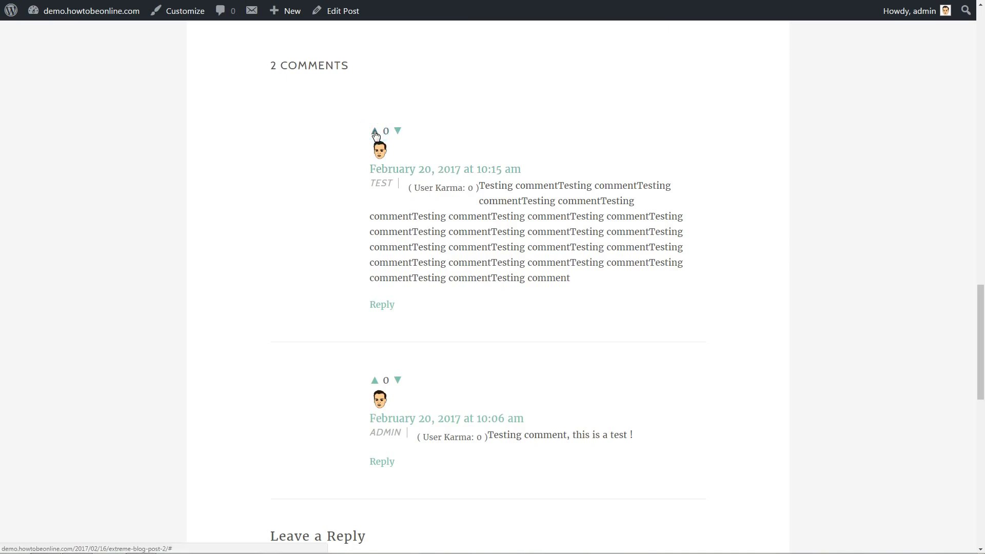
pyautogui.click(374, 130)
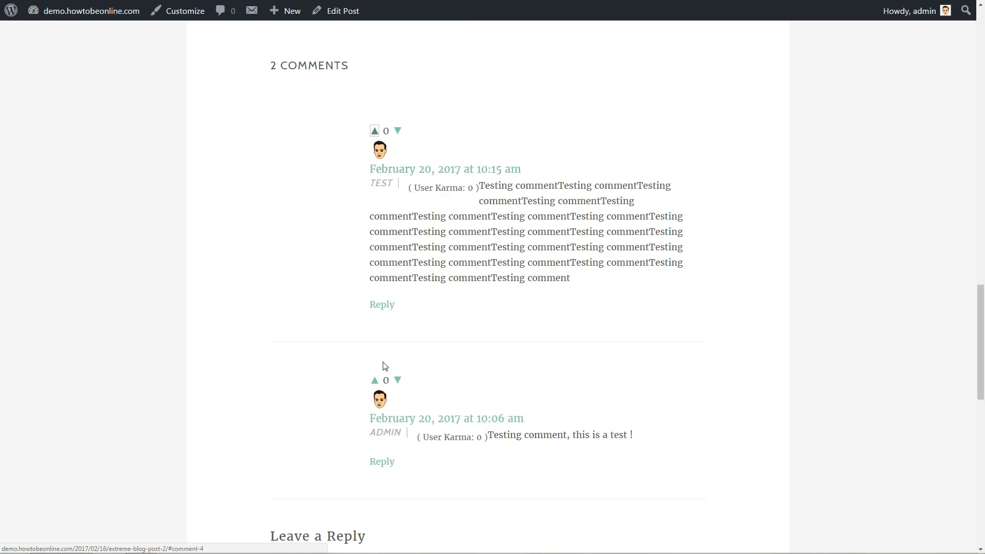
pyautogui.click(374, 381)
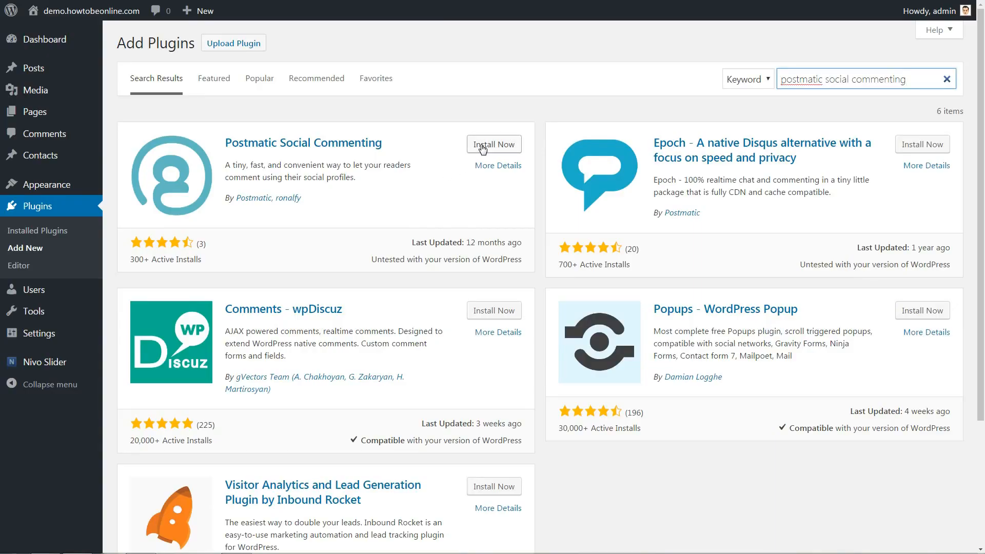
# - Install the Postmatic Social Commenting plugin
pyautogui.click(494, 144)
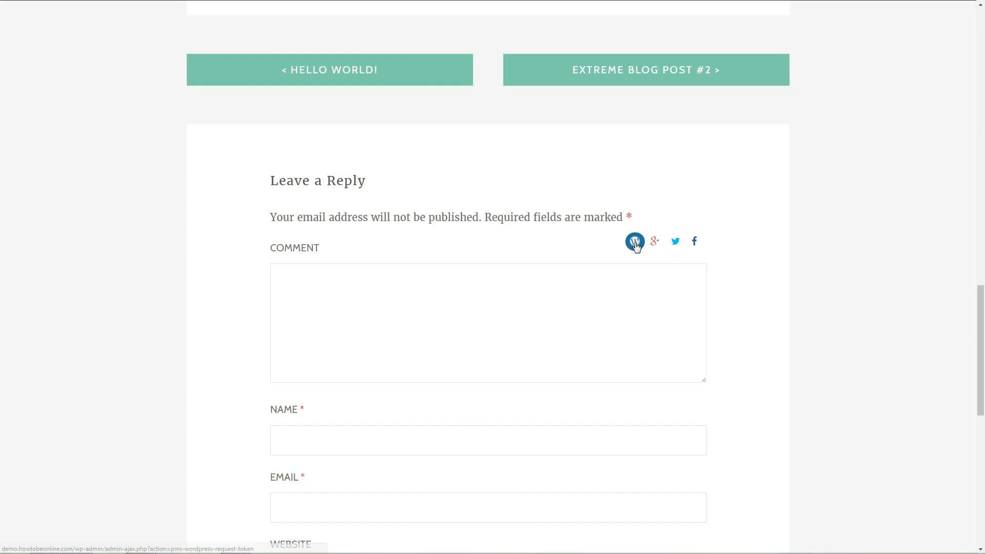
pyautogui.moveTo(654, 241)
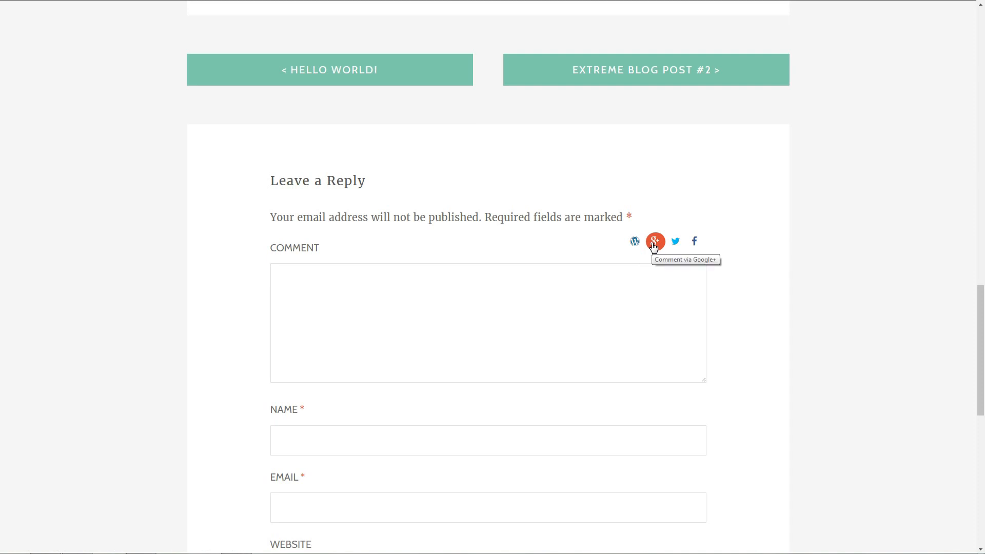
pyautogui.moveTo(695, 241)
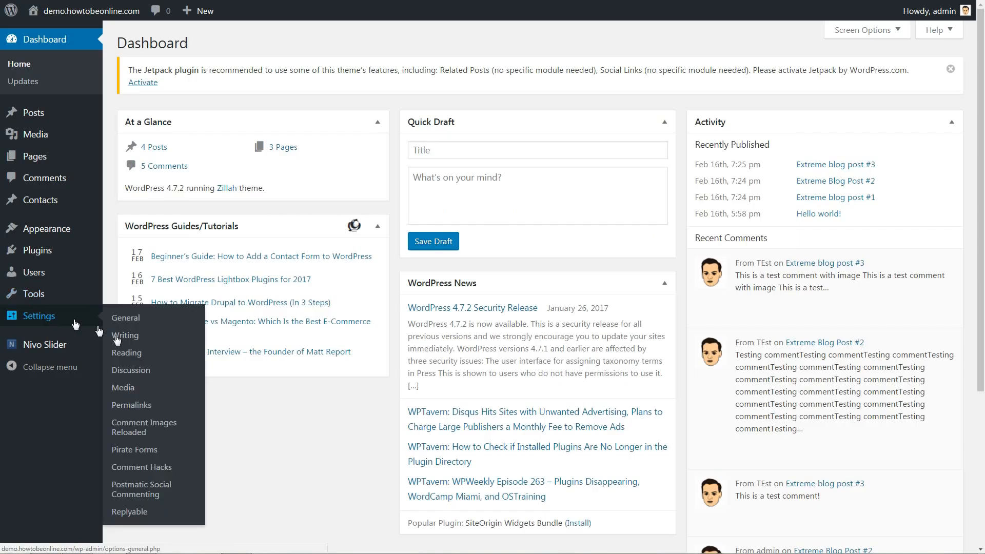
# - Review Postmatic Social Commenting's WordPress, Google+, Twitter and Facebook network settings
pyautogui.click(141, 489)
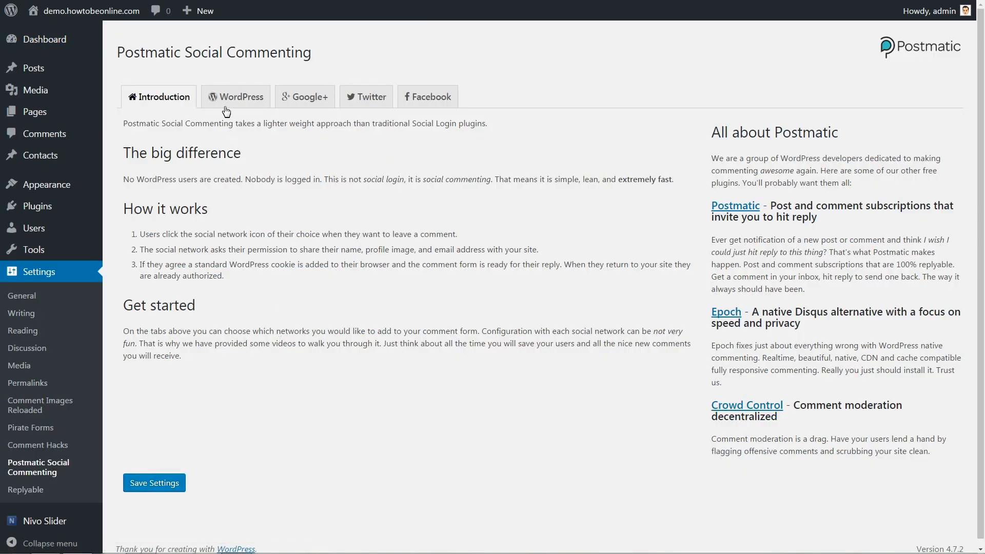
pyautogui.click(236, 96)
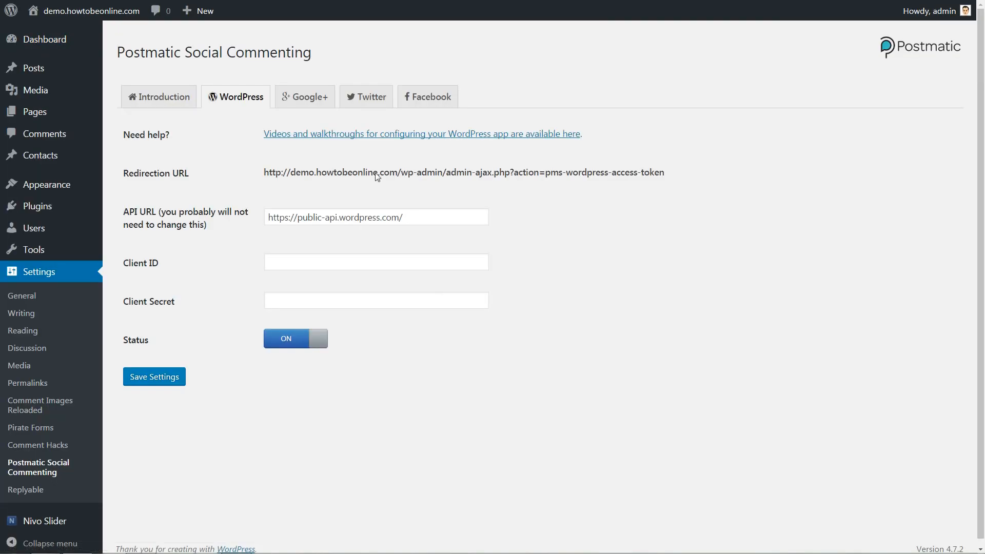
pyautogui.click(304, 97)
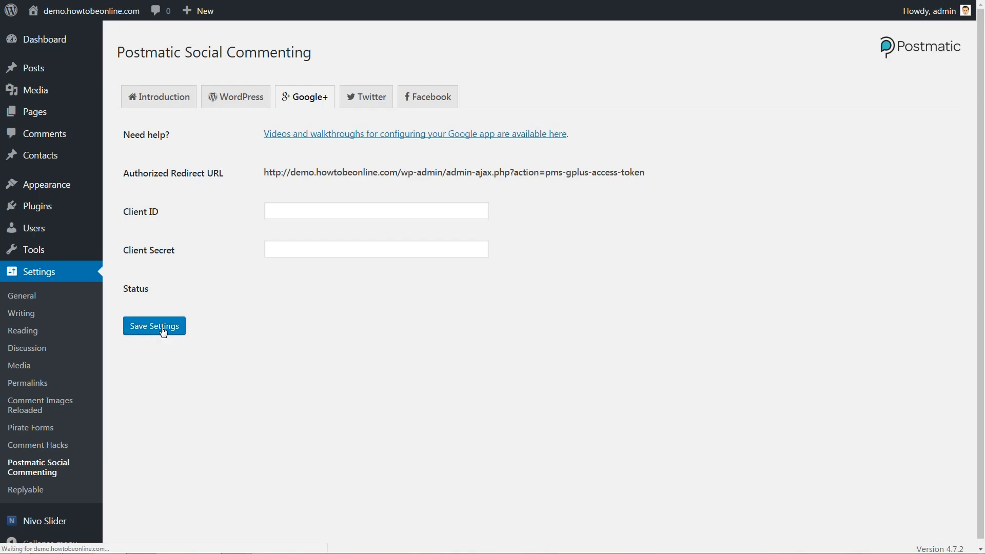
pyautogui.click(365, 97)
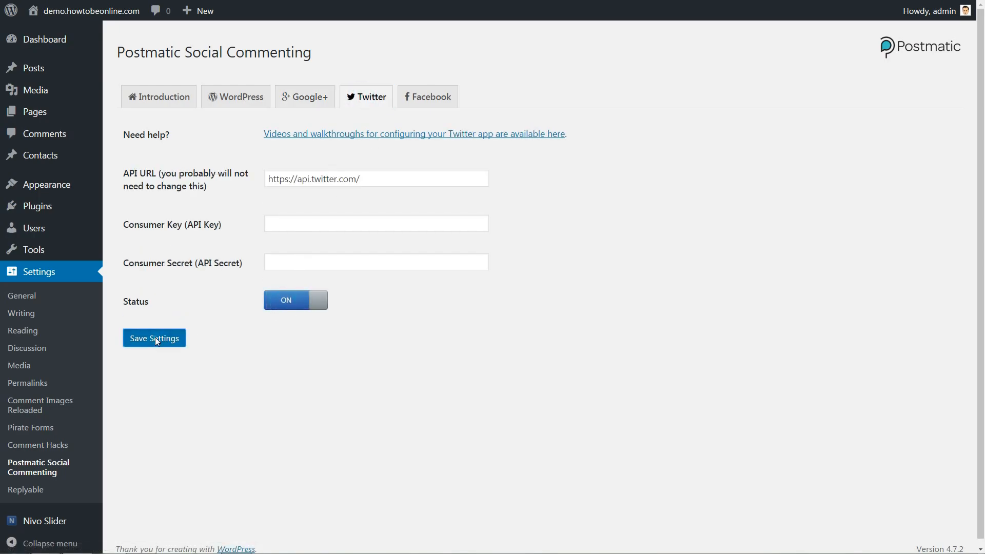
pyautogui.click(427, 97)
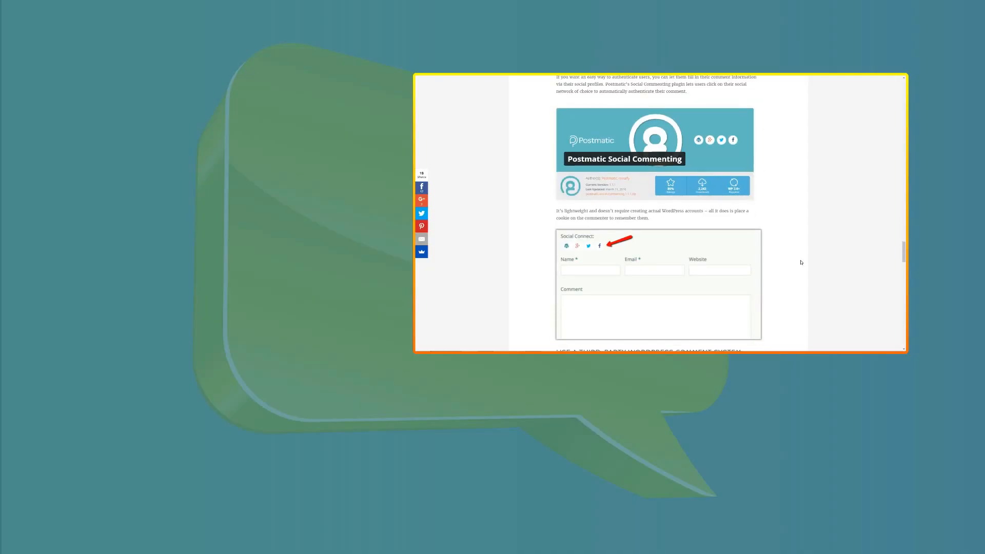
# - Scroll the ThemeIsle article past Facebook Comments down to its Disqus comment section and footer
pyautogui.scroll(-3)
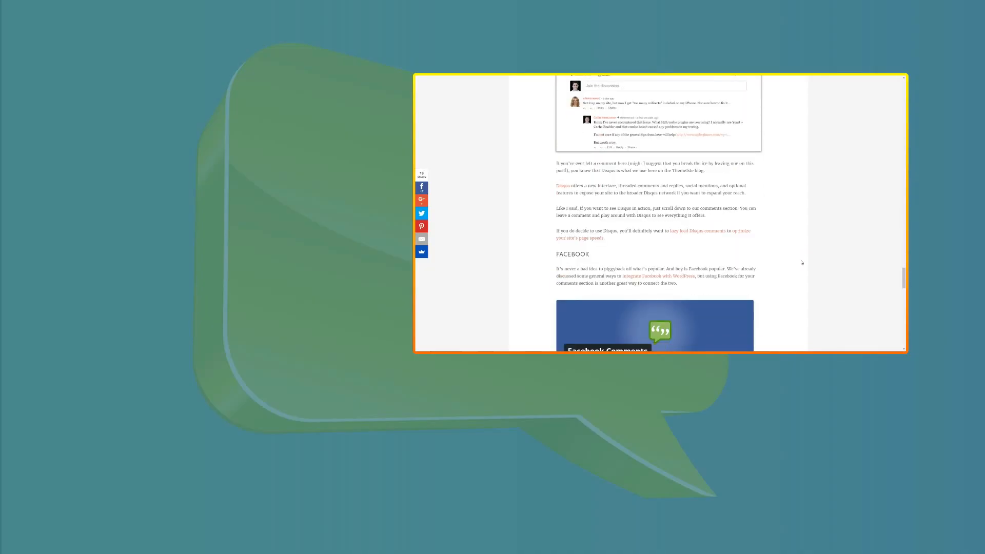
pyautogui.scroll(-3)
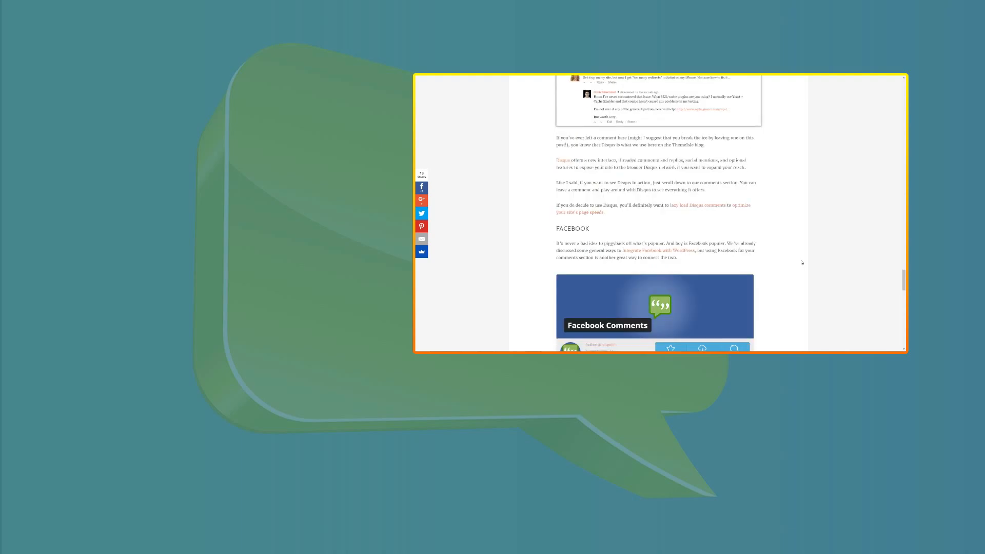
pyautogui.scroll(-3)
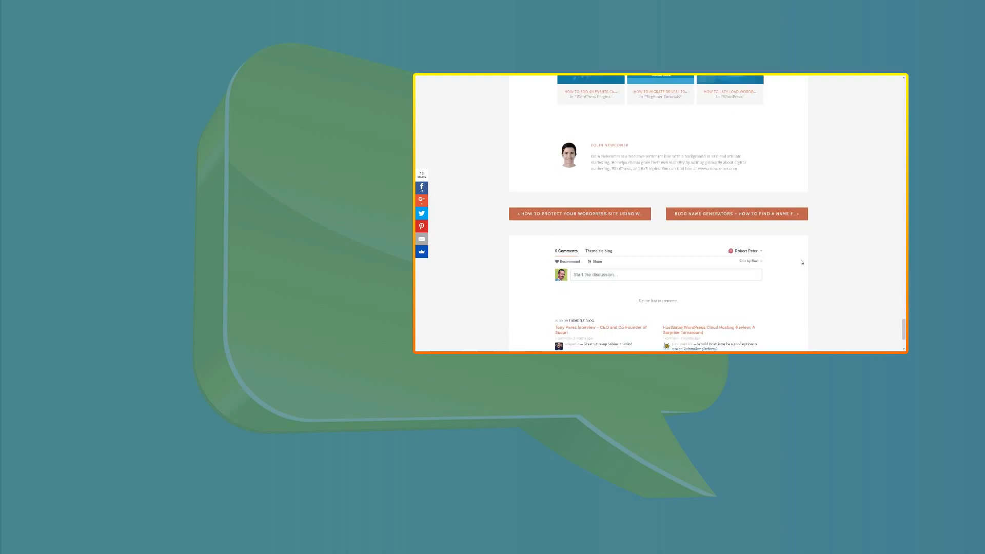
pyautogui.scroll(-3)
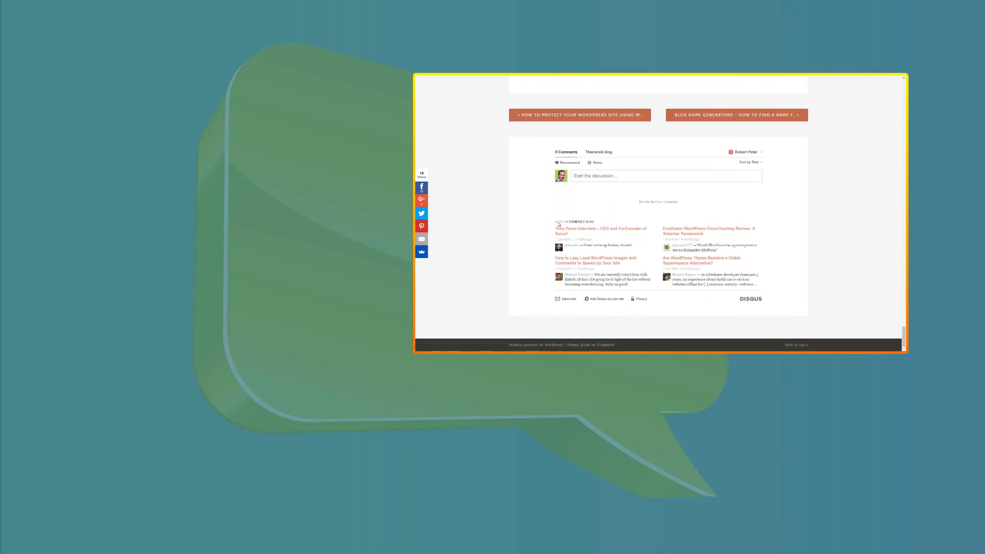
pyautogui.moveTo(844, 254)
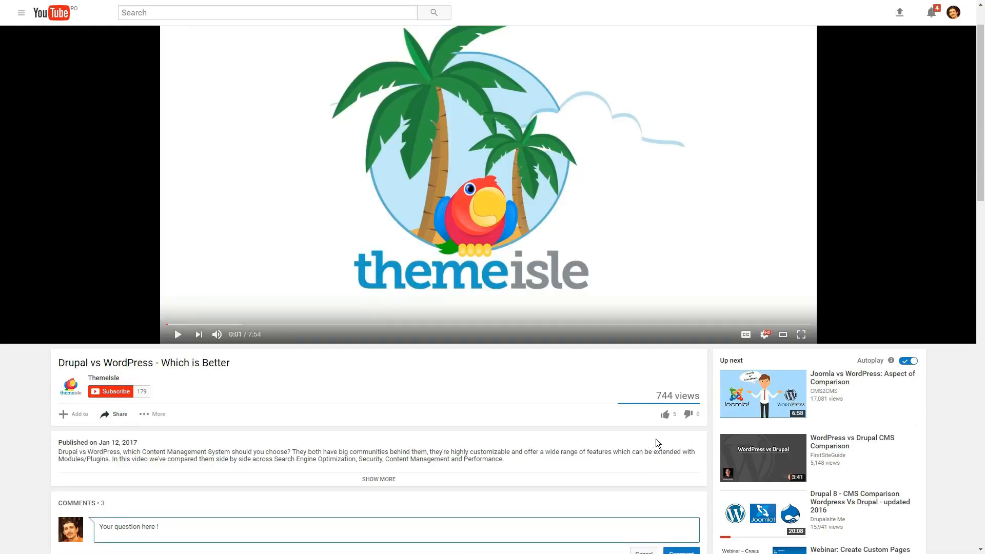
# - Like ThemeIsle's 'Drupal vs WordPress - Which is Better' video with the thumbs-up button
pyautogui.click(664, 414)
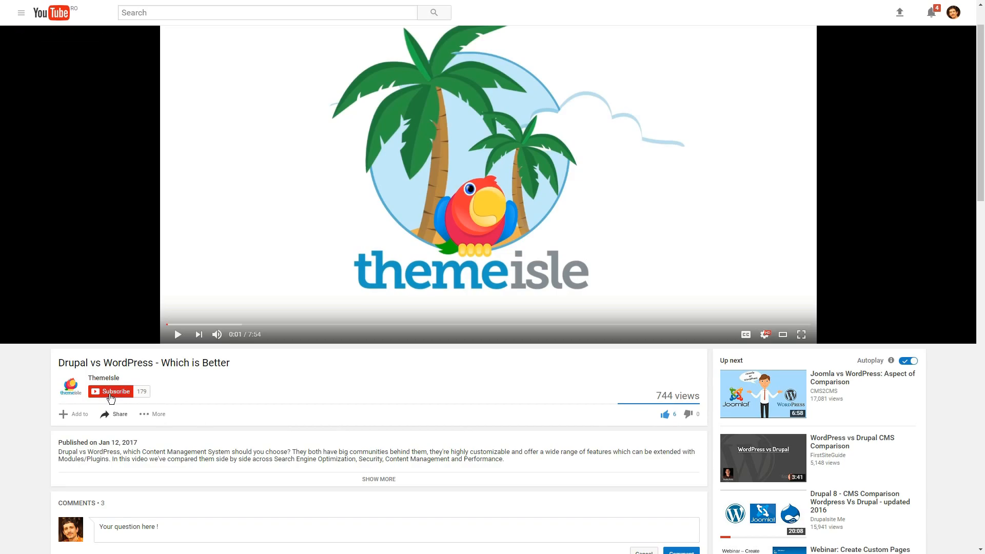